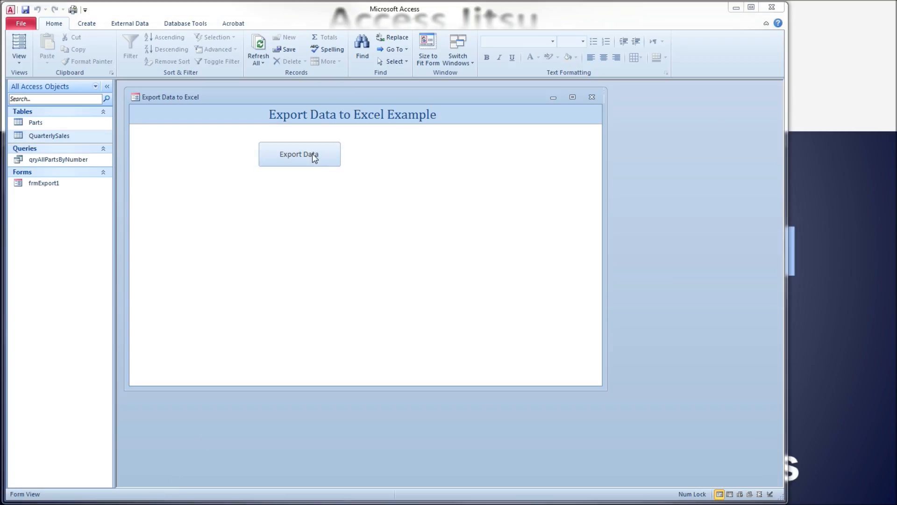
Step: Export the Gross Sales and Gross Margin chart, inspect its chart and plot areas, and close Excel without saving
left_click(299, 154)
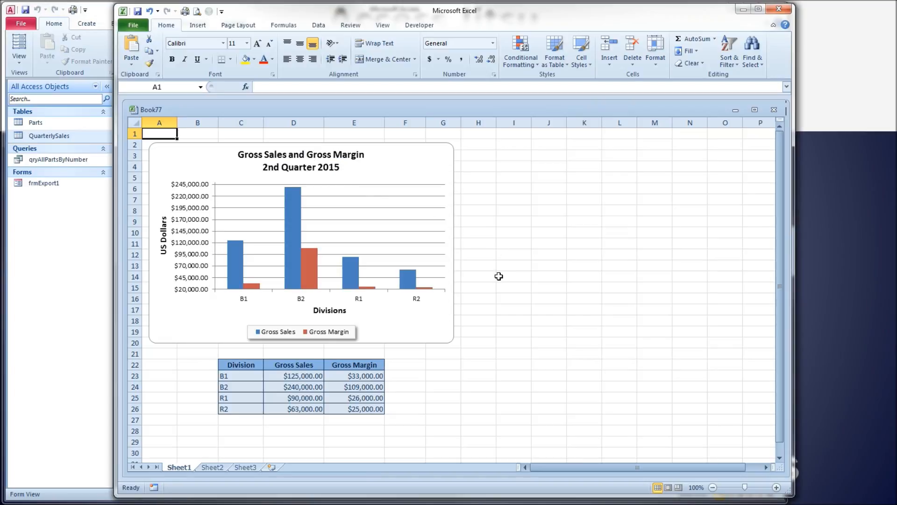
mouse_move(238, 275)
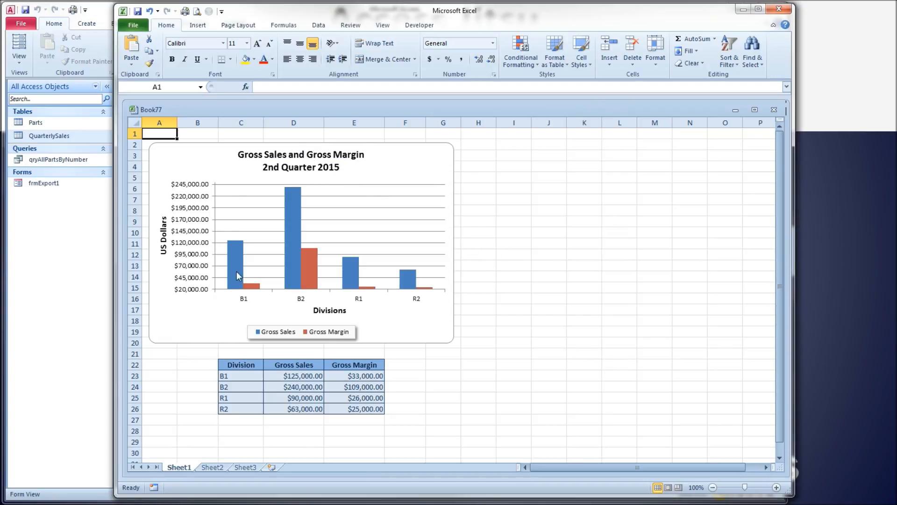
left_click(302, 268)
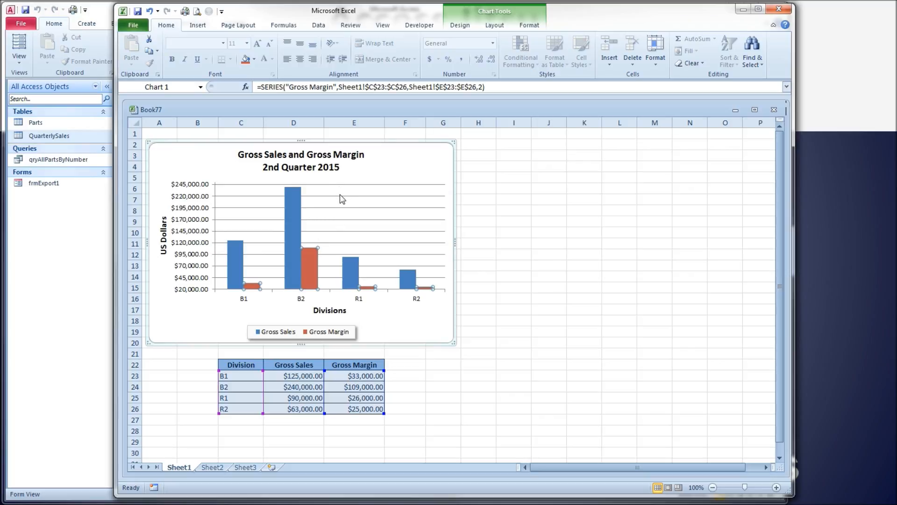
left_click(339, 195)
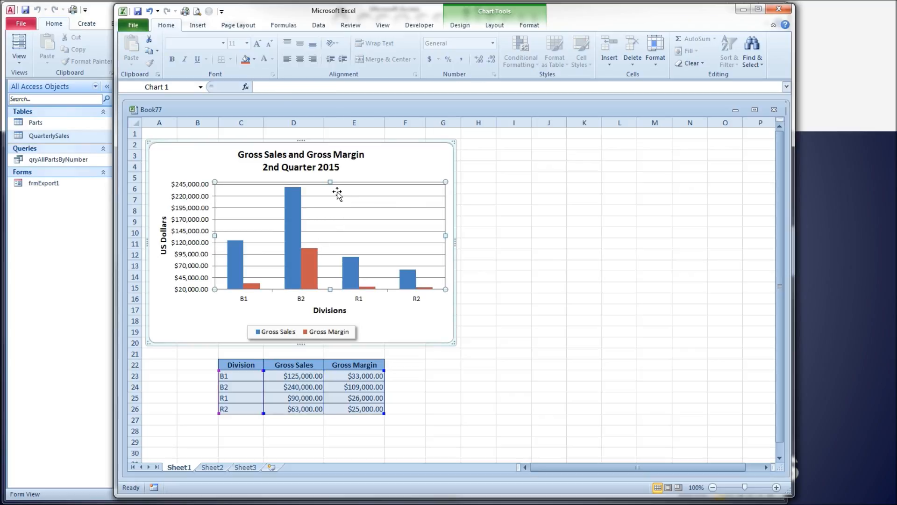
mouse_move(434, 292)
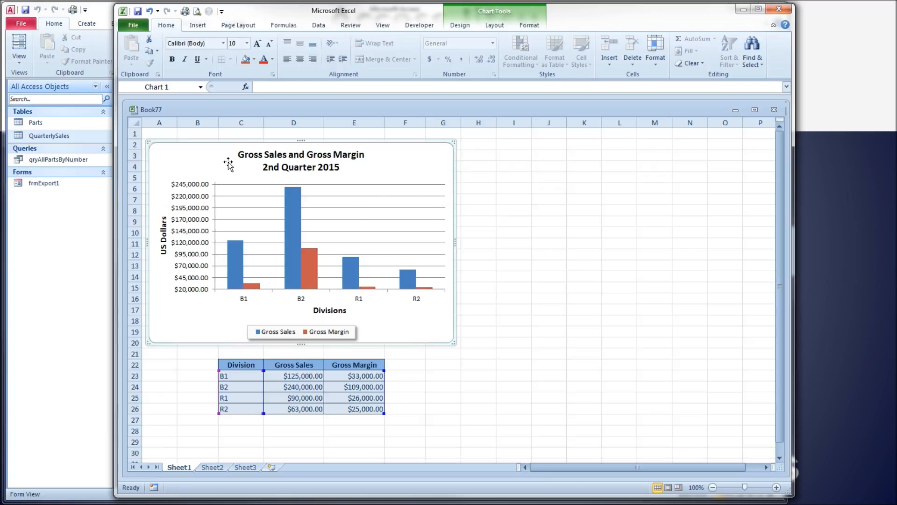
mouse_move(434, 159)
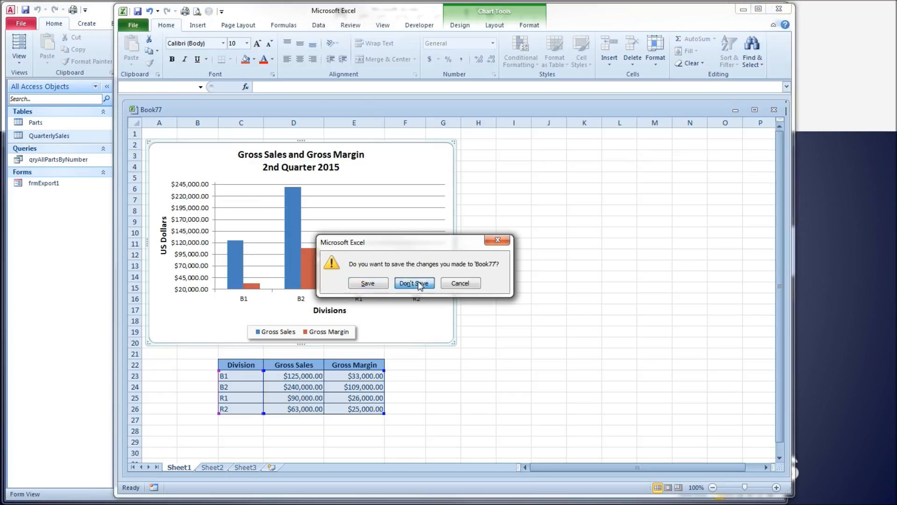
left_click(415, 282)
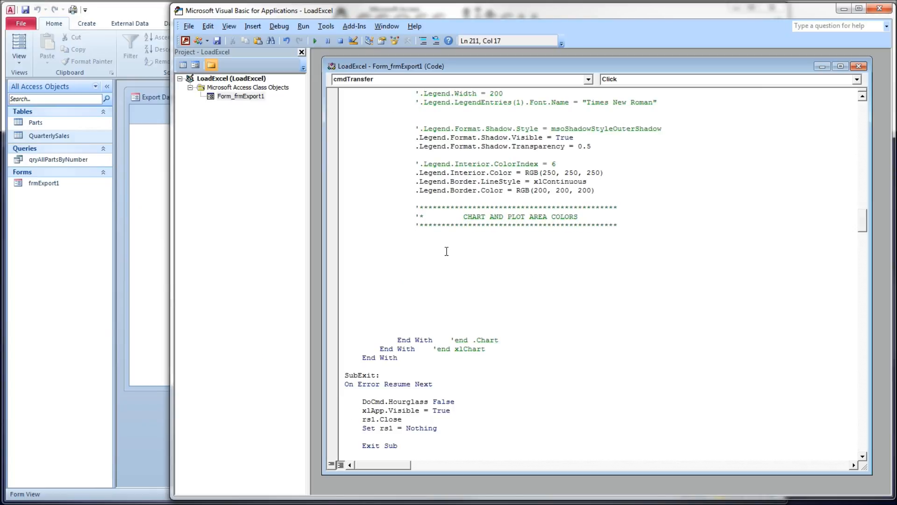
Step: Add .PlotArea.Interior.Color = RGB(230,230,230) under the chart colours comment
type(".plotArea.inte")
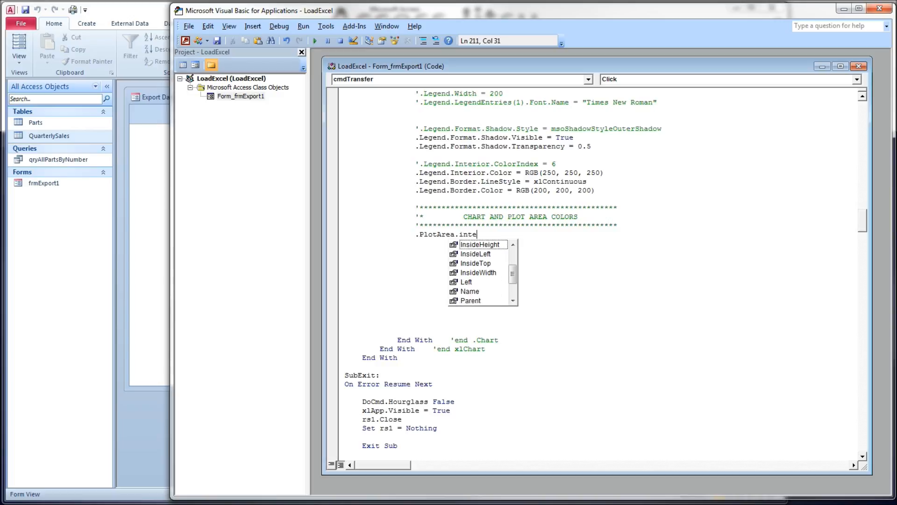
type("rior.Color = rgb(")
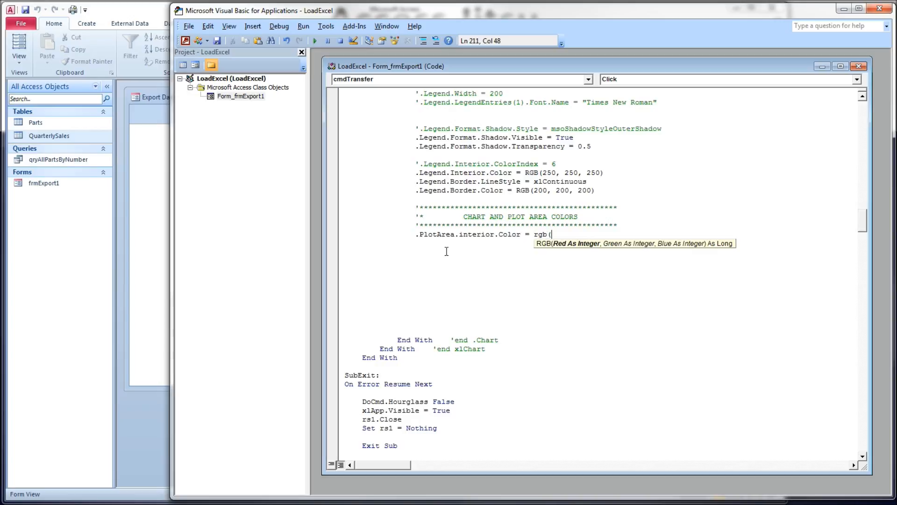
type("230,230,2")
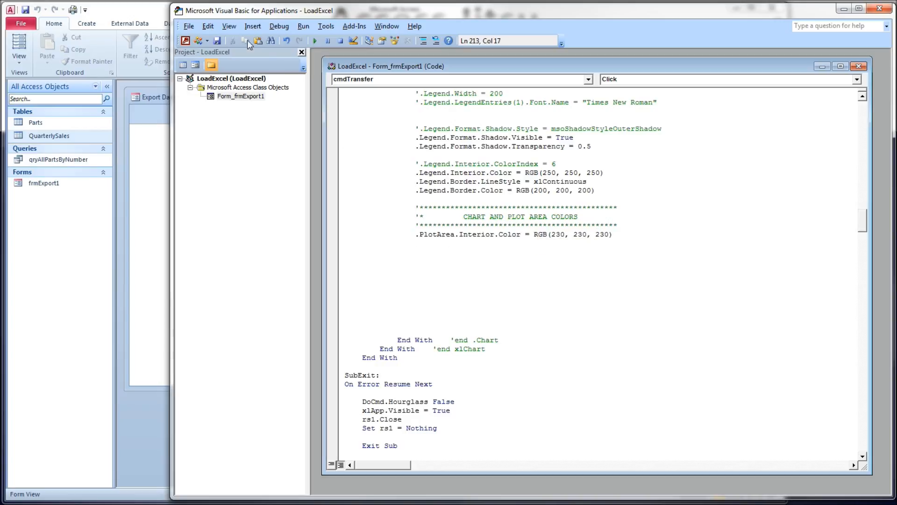
Step: Add .ChartArea.Interior.Color = RGB(240,240,240) on the next line
left_click(419, 243)
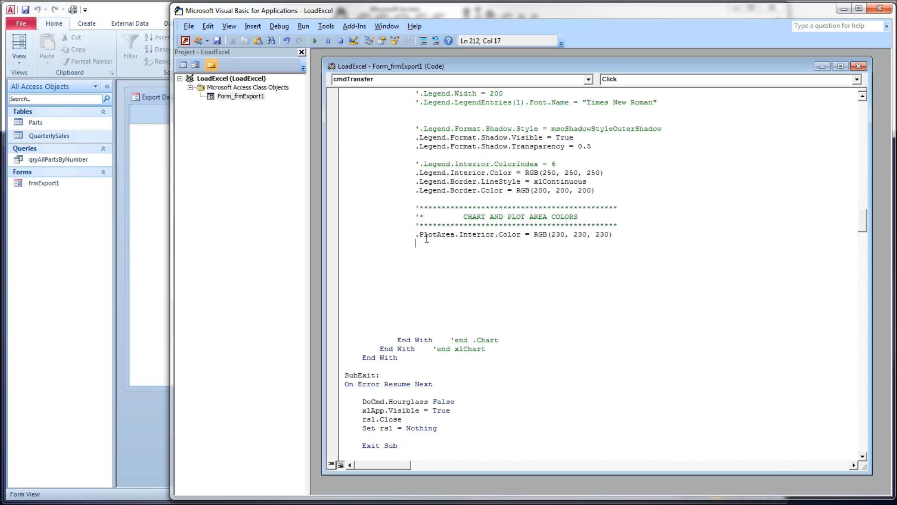
type(".chart")
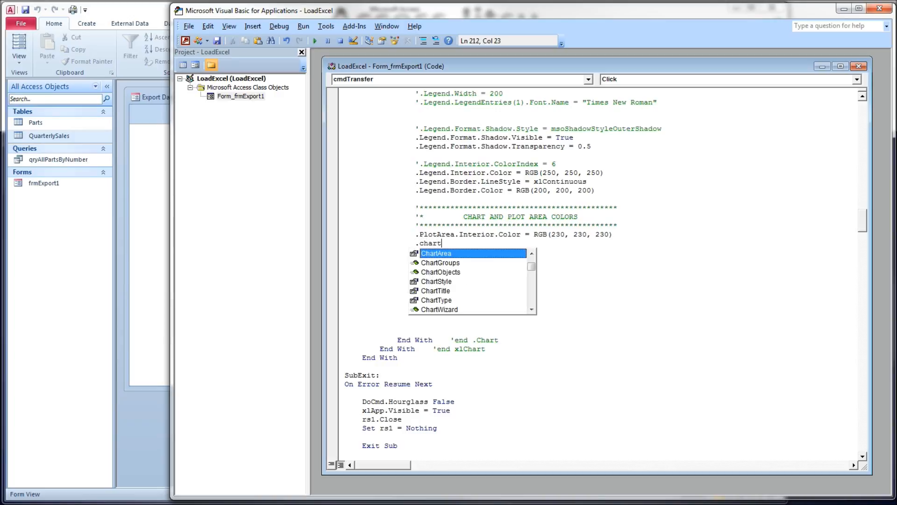
type("Area.interior")
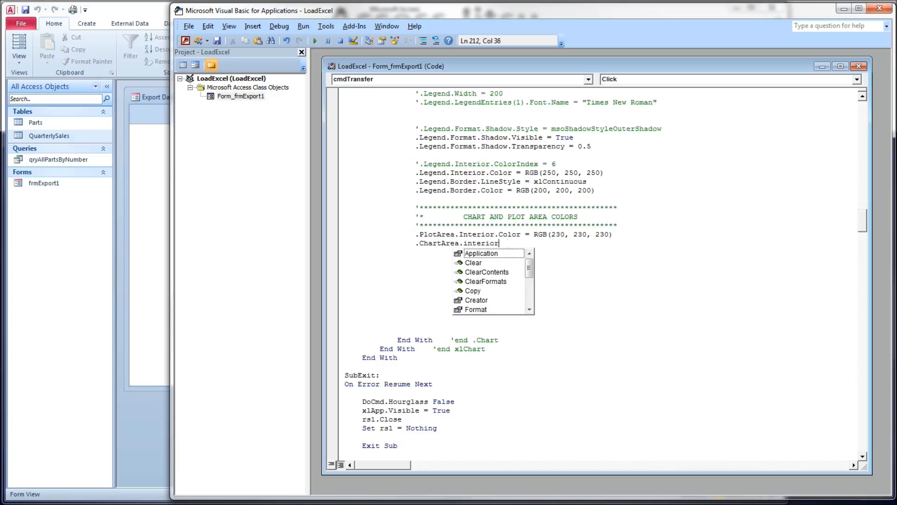
type("Color (r")
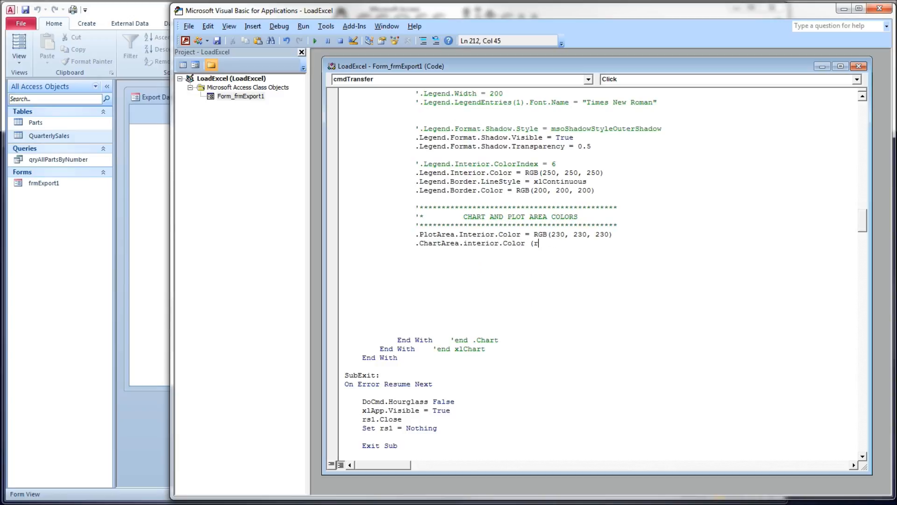
type("gb(")
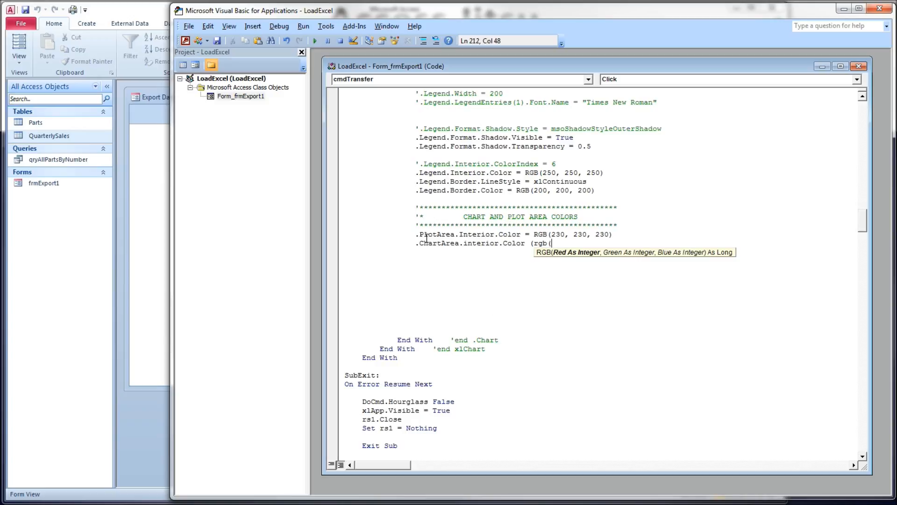
type("240,240,2")
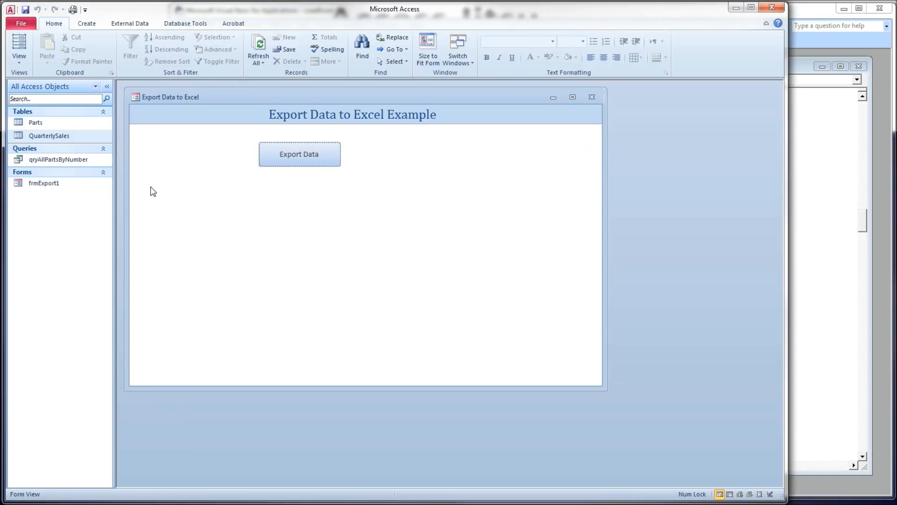
Step: Re-run the export to view the grey plot and chart areas in Excel
left_click(299, 154)
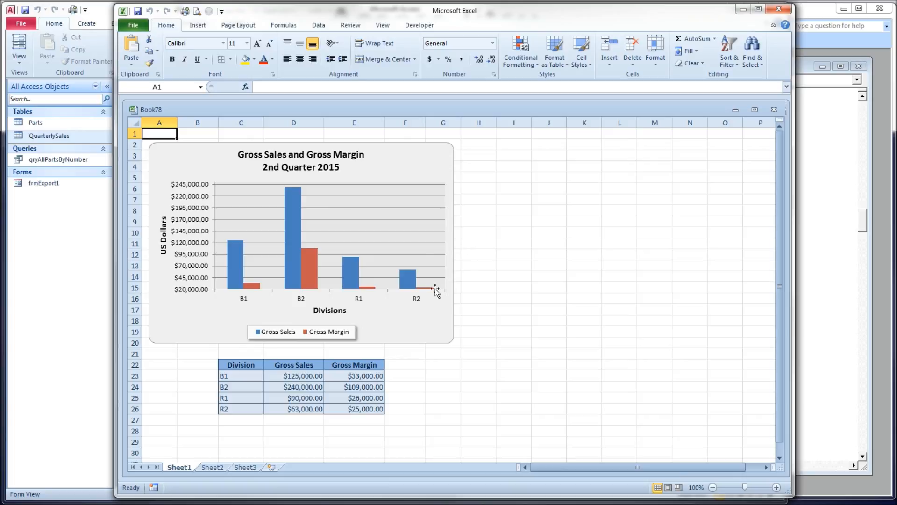
mouse_move(228, 254)
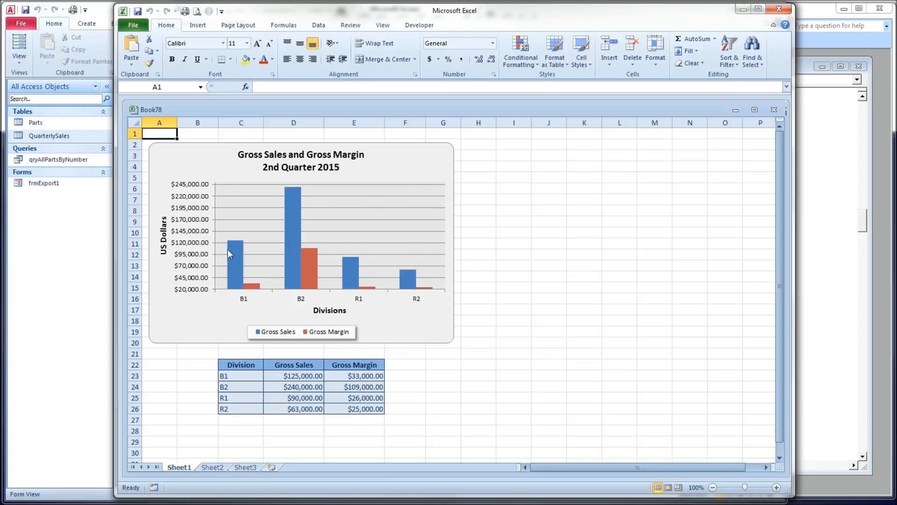
mouse_move(180, 171)
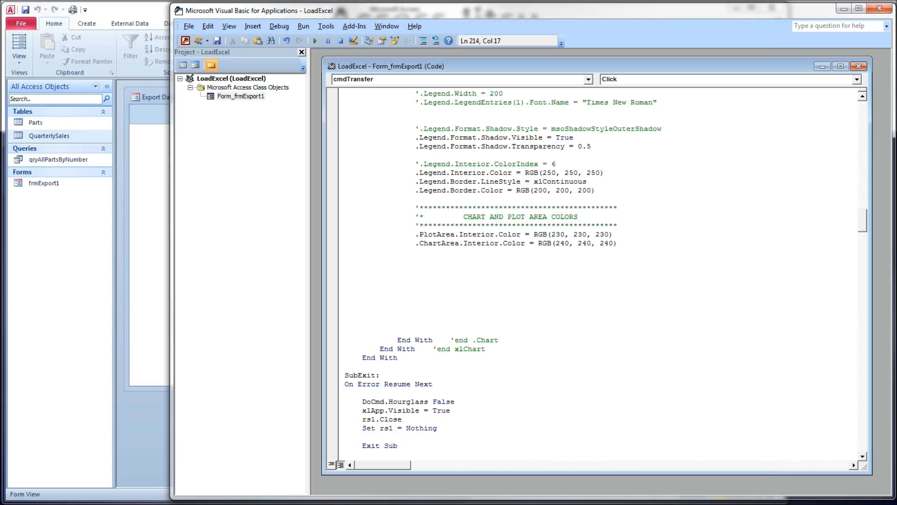
Step: Add .PlotArea.Format.Fill.ForeColor.RGB = RGB(230,230,230) below the colour lines
type(".PlotArea.")
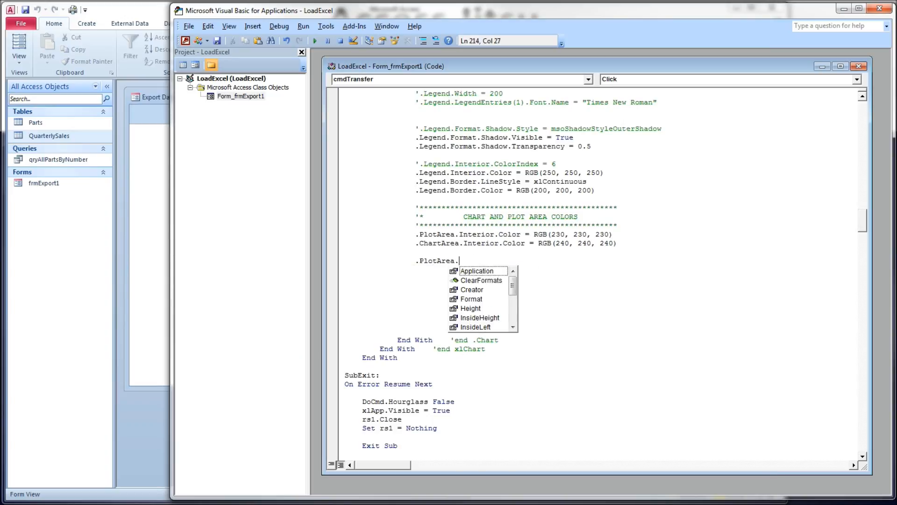
type("Format.fill.foreColor.")
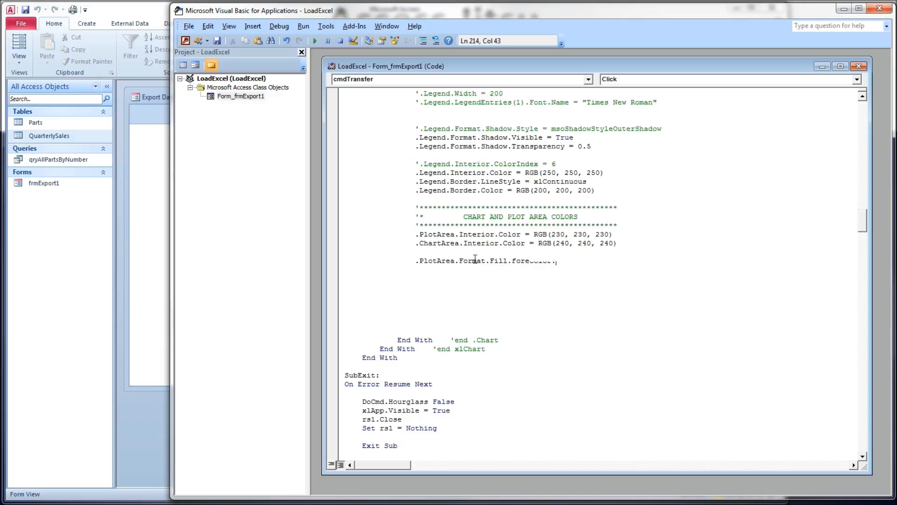
type("ForeColor.rgb")
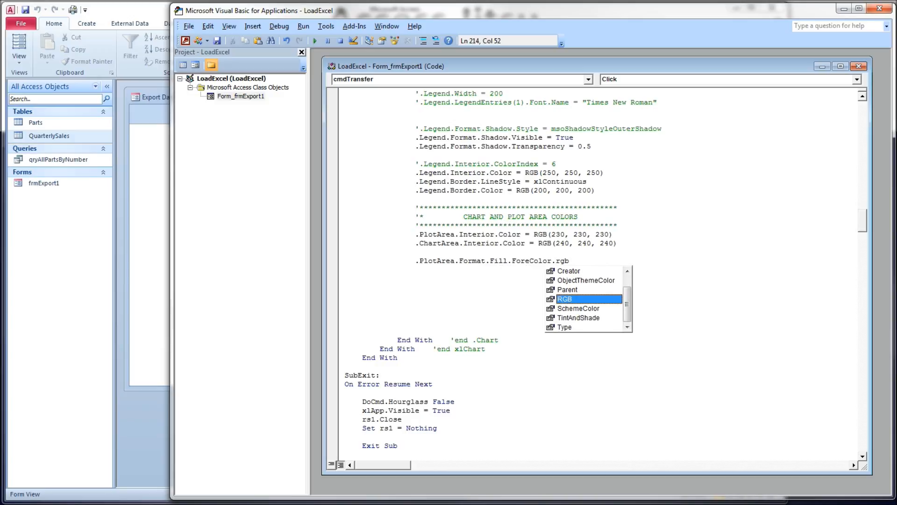
type("RGB = (r")
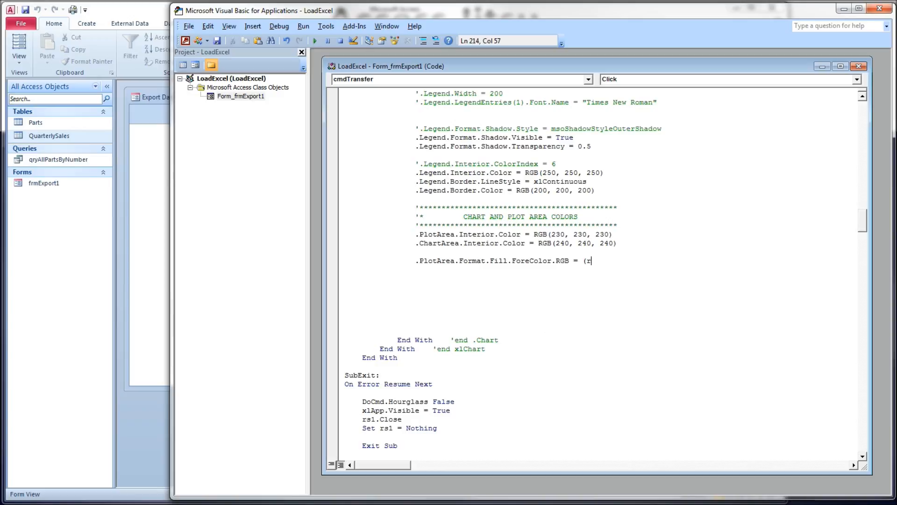
type("gb(")
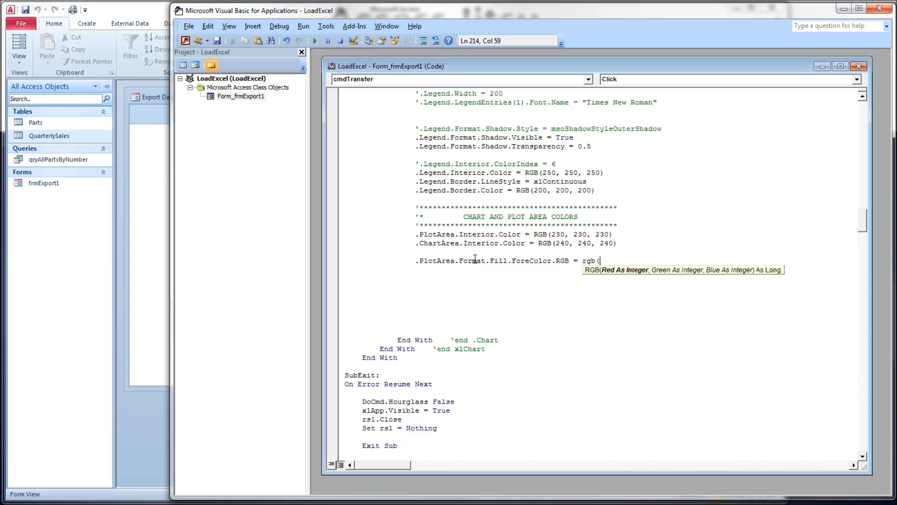
type("230,")
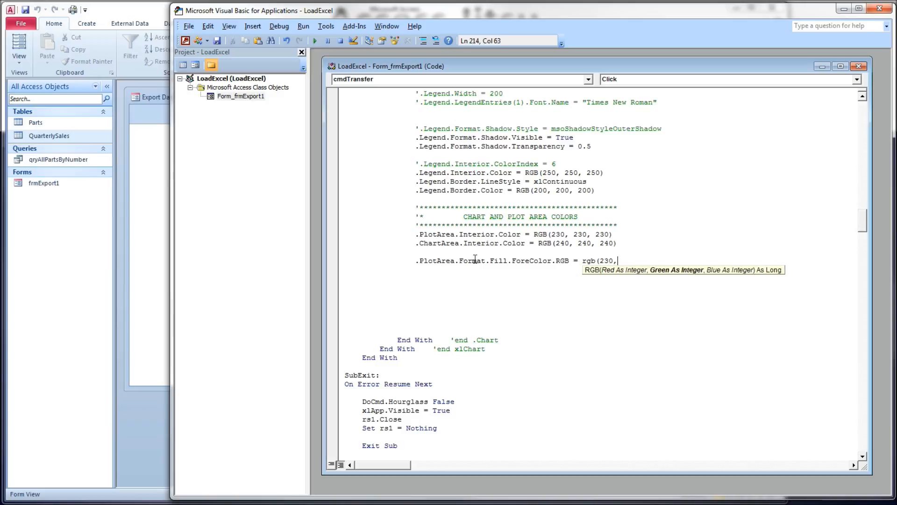
type("230,230)")
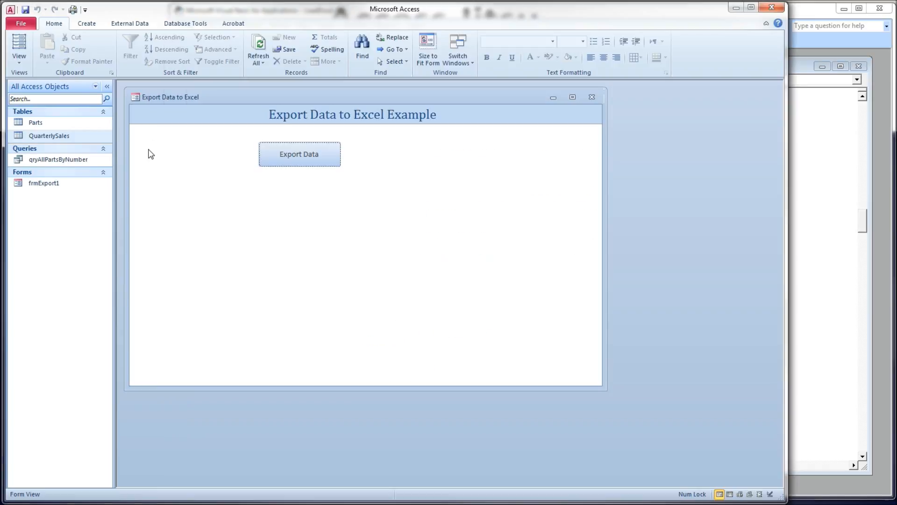
Step: Export the chart again and close the workbook without saving
left_click(299, 154)
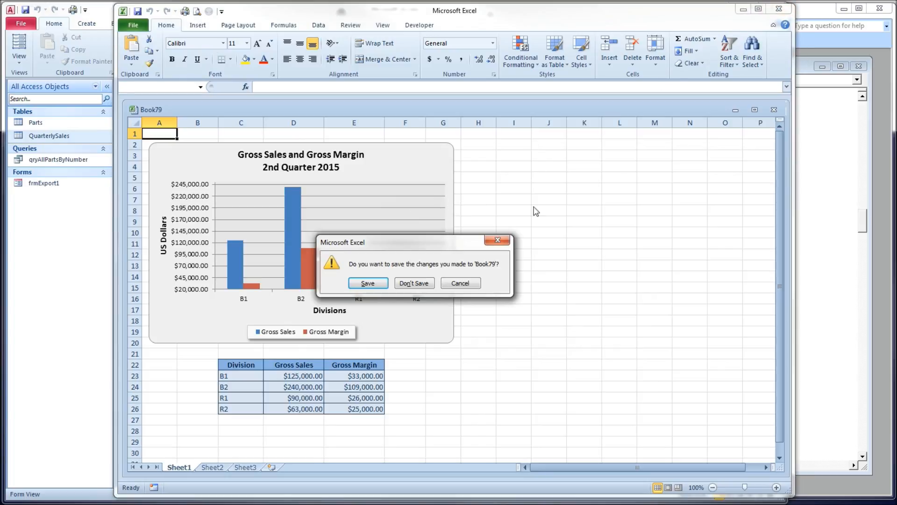
left_click(415, 282)
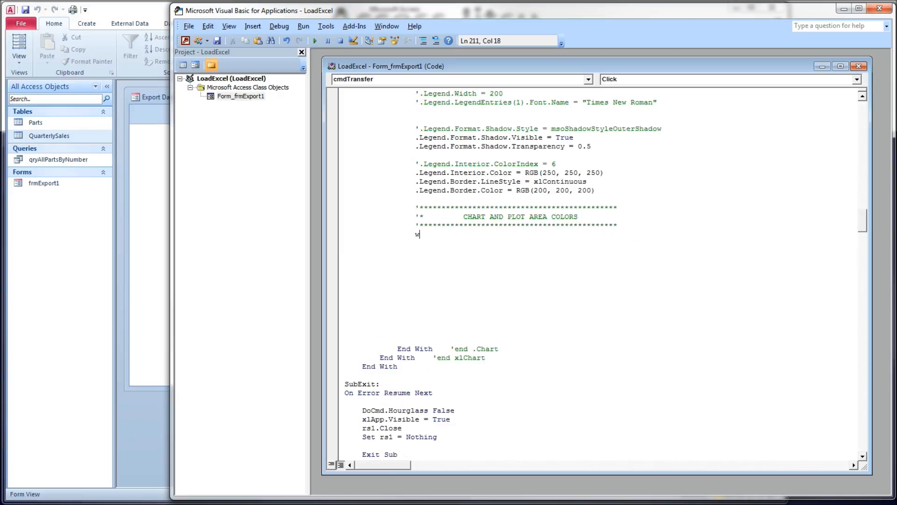
Step: Write a With .ChartArea.Format.Fill ... End With block
type("ith")
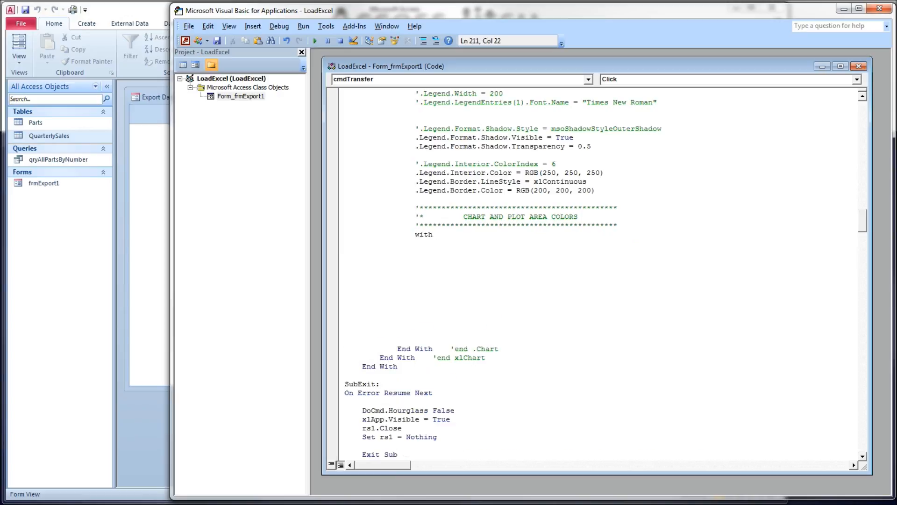
type(".ChartArea.")
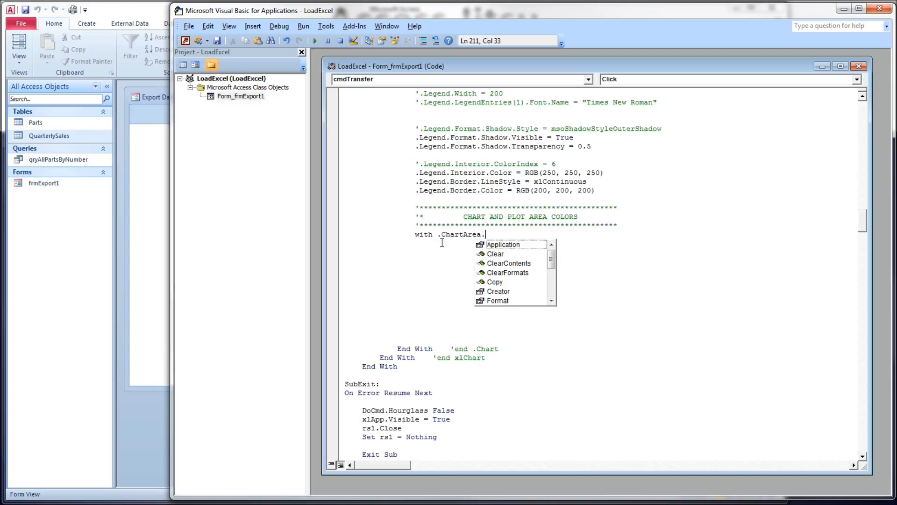
type("Format.fill")
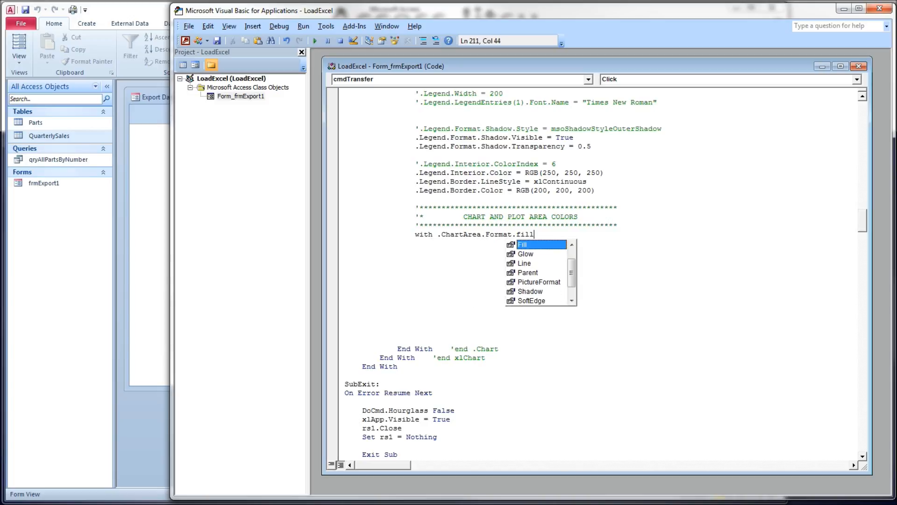
key("Enter")
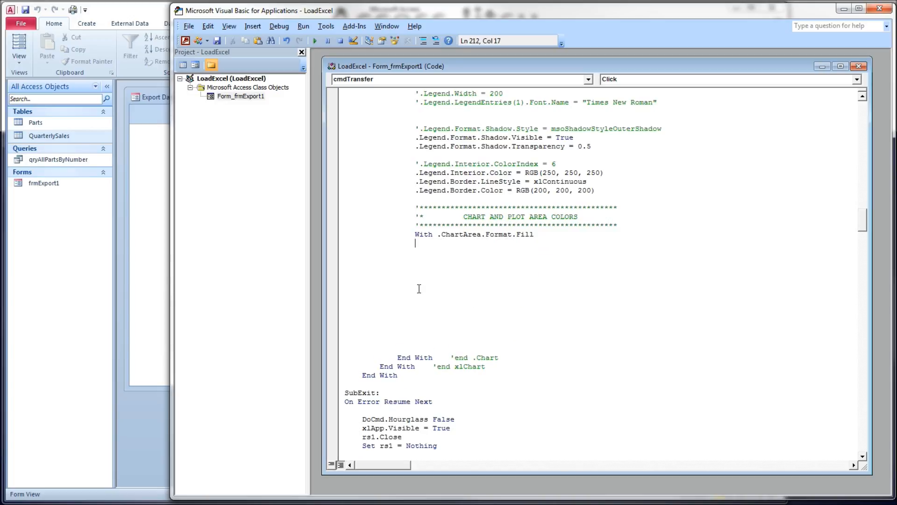
type("end w")
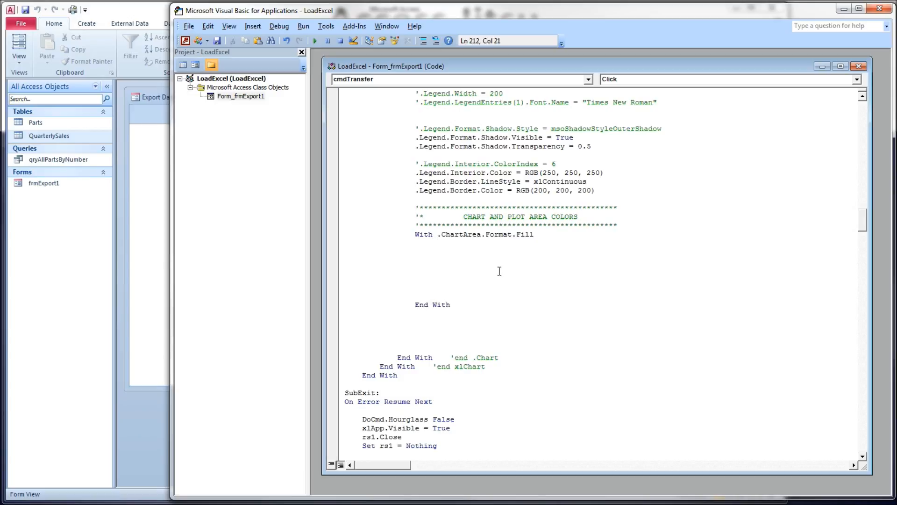
Step: Inside the block set .ForeColor.RGB = RGB(0, 255, 0) and start the .OneColorGradient line
type(".forecol")
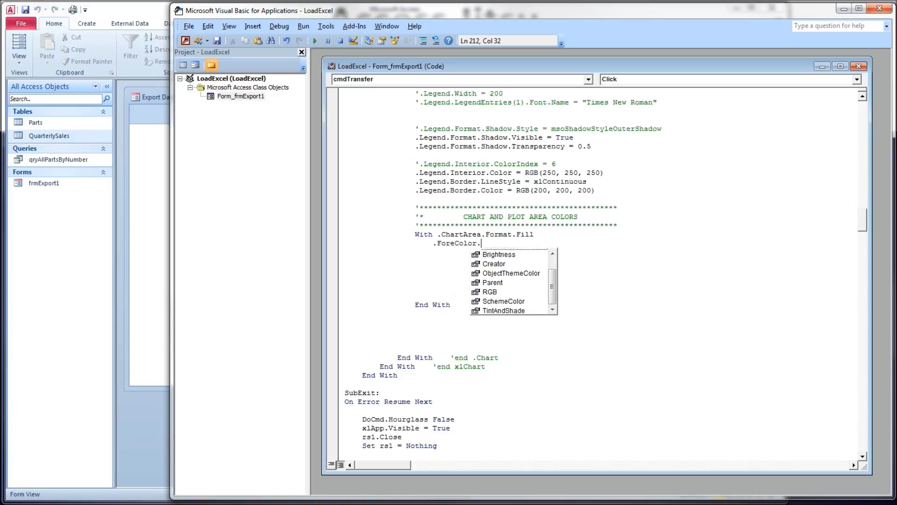
type("RGB(")
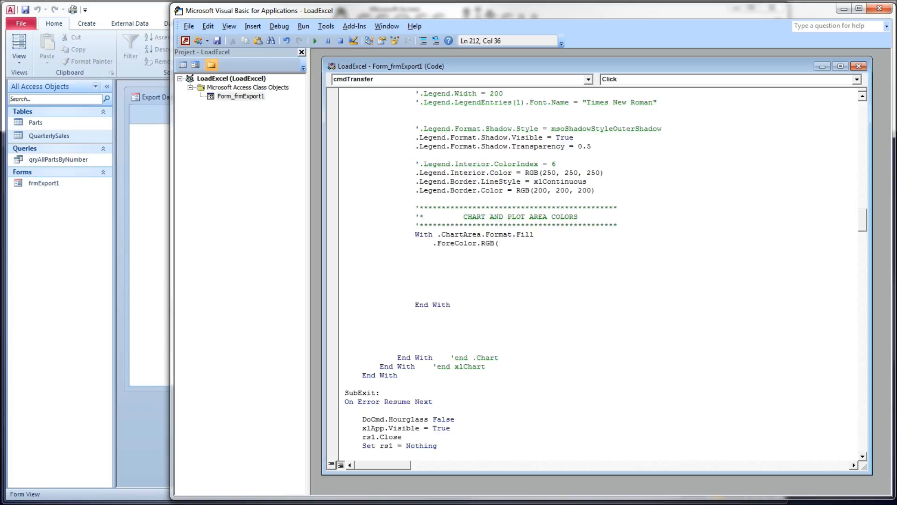
type("= rgb")
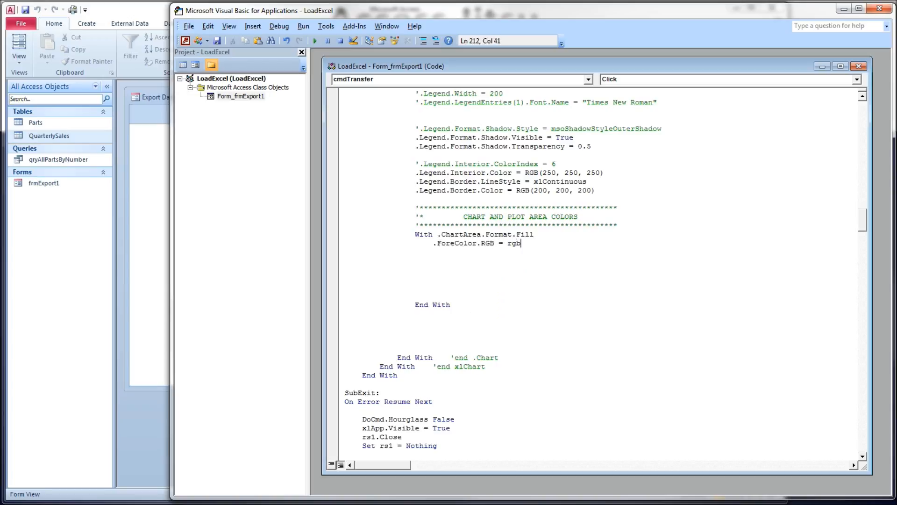
type("(0,")
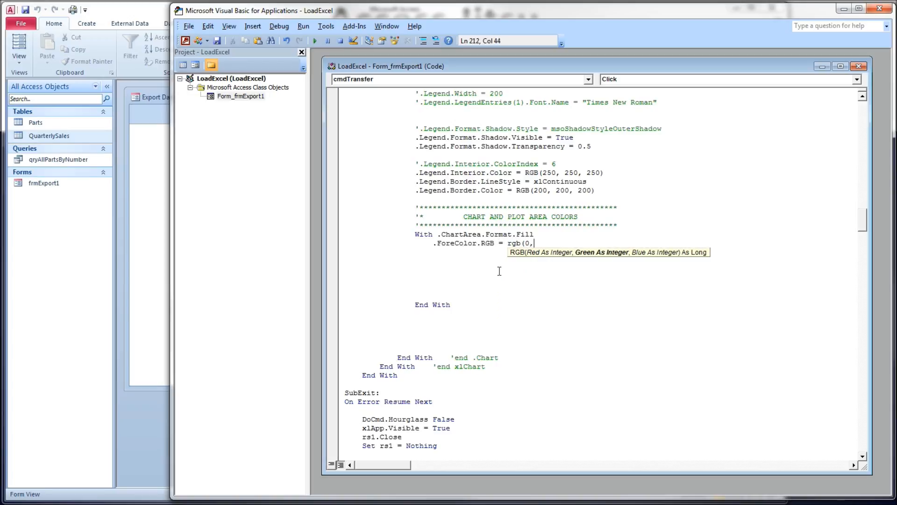
type("255,")
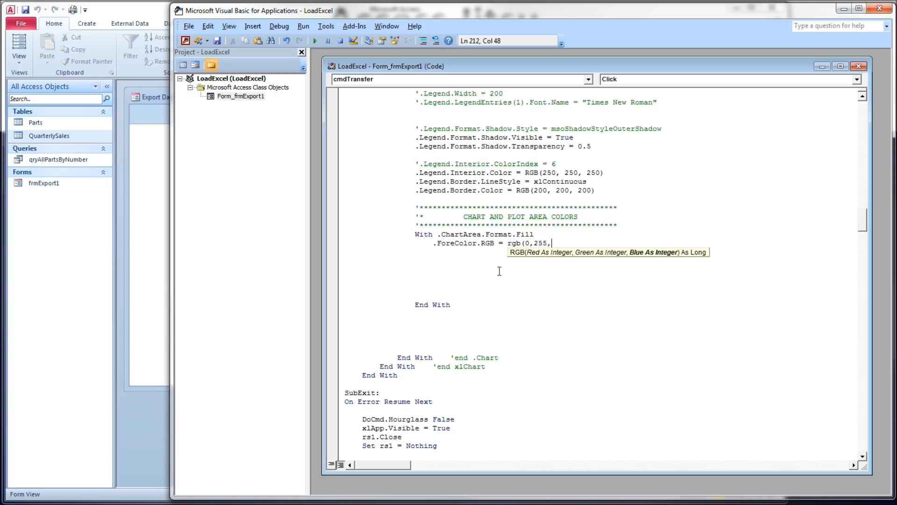
type("0)")
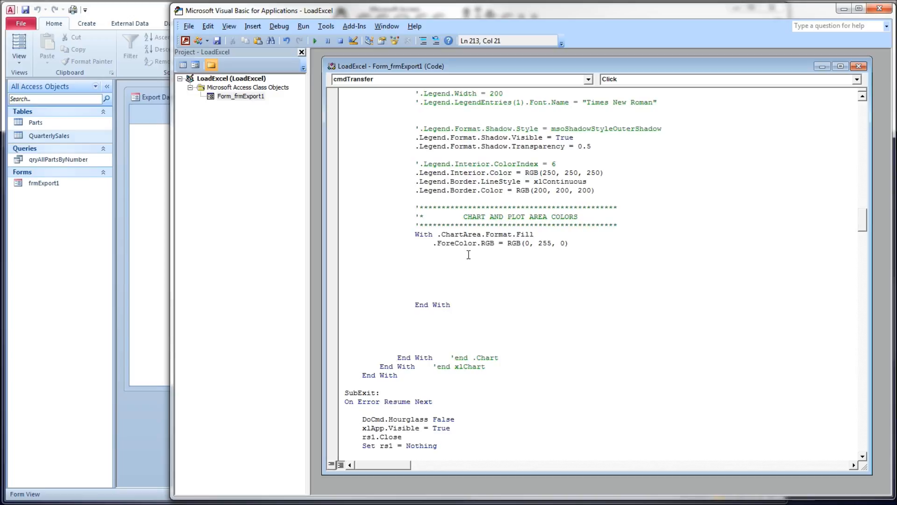
mouse_move(517, 292)
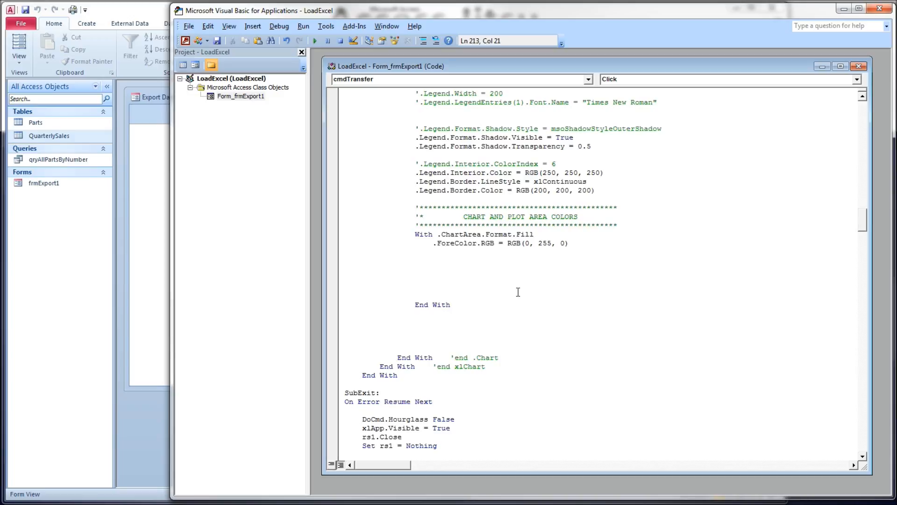
type(".one")
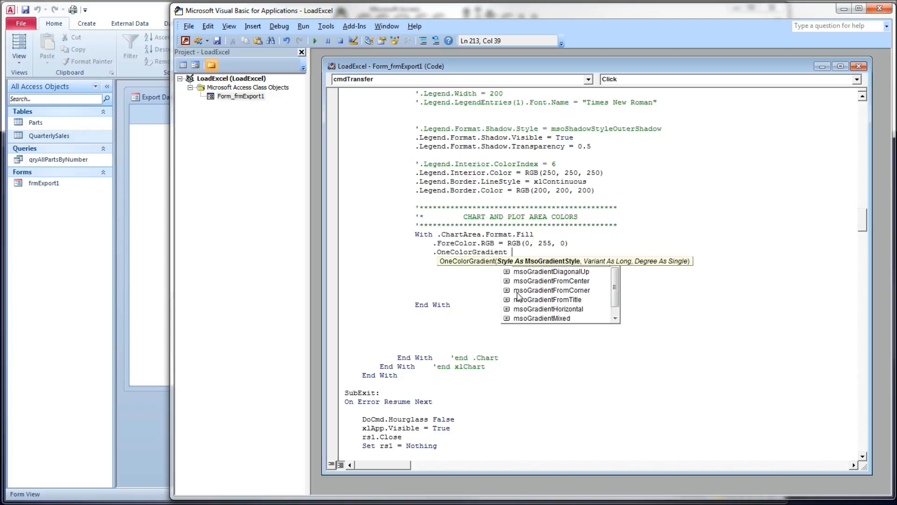
mouse_move(572, 314)
type(" msoGradientHorizontal")
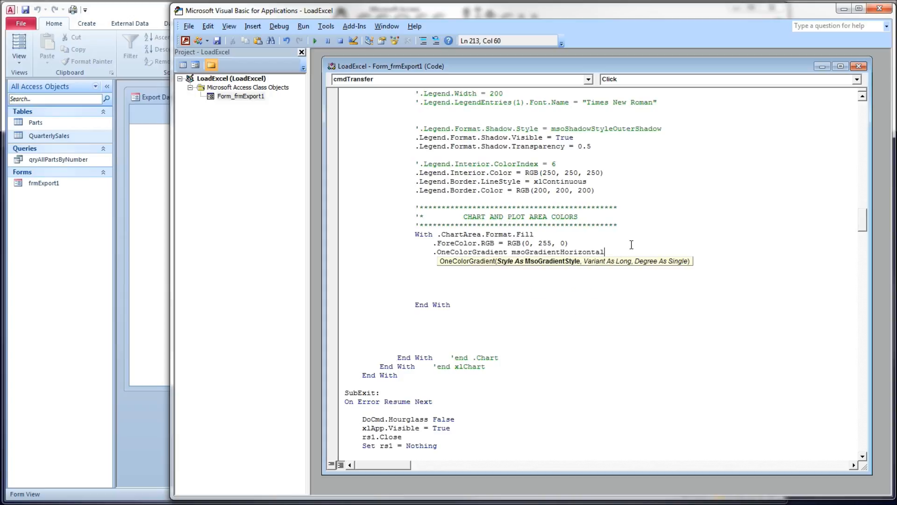
mouse_move(518, 243)
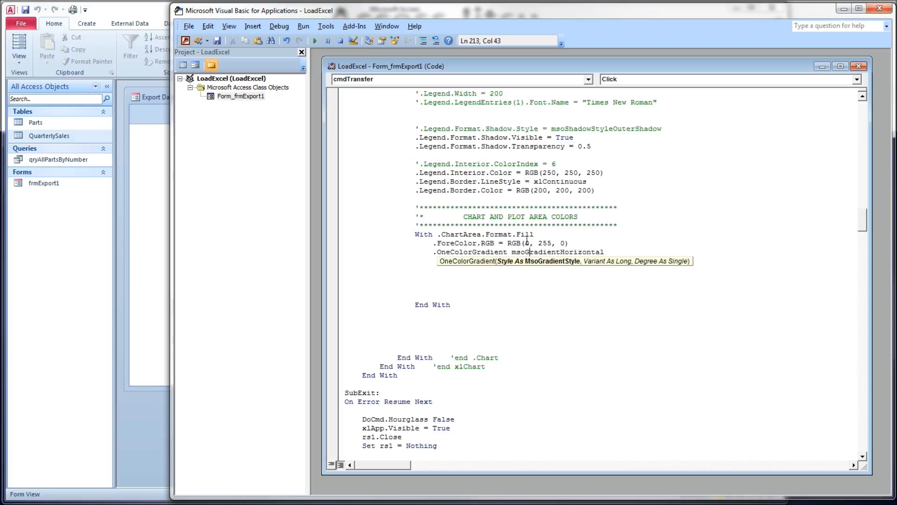
left_click(325, 26)
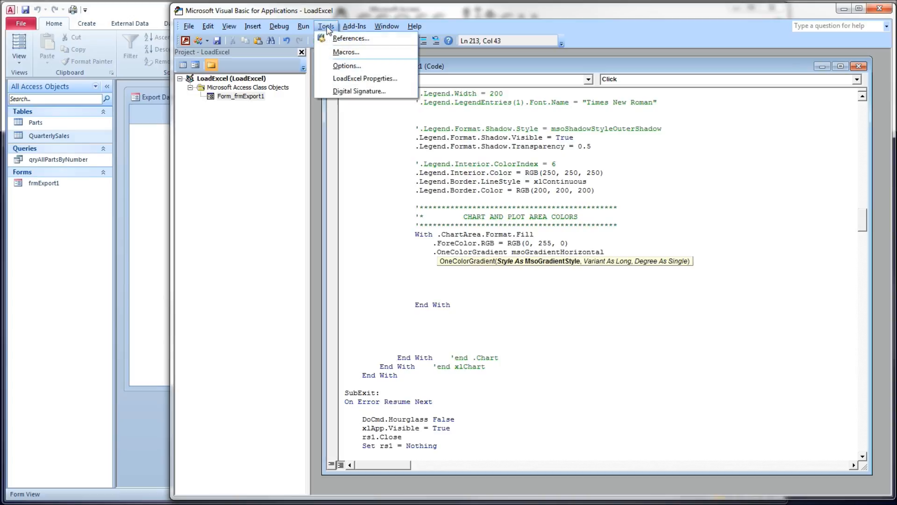
left_click(354, 38)
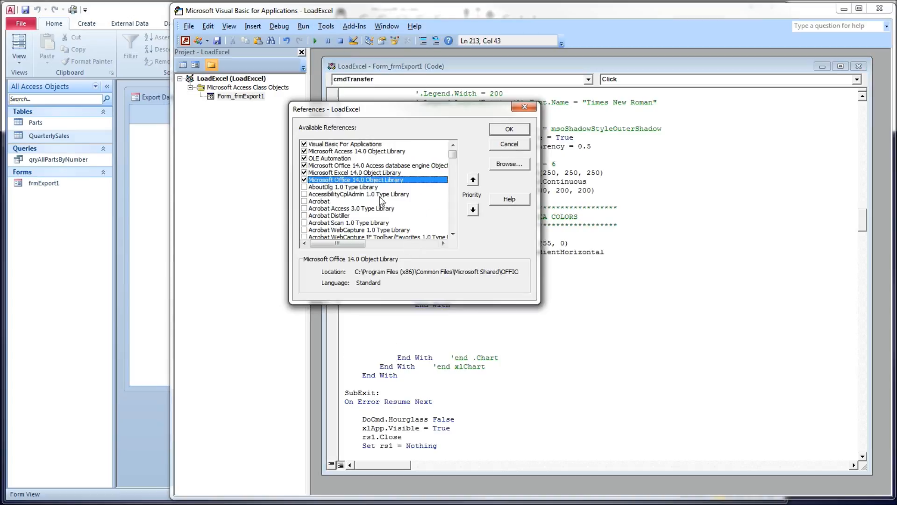
mouse_move(359, 187)
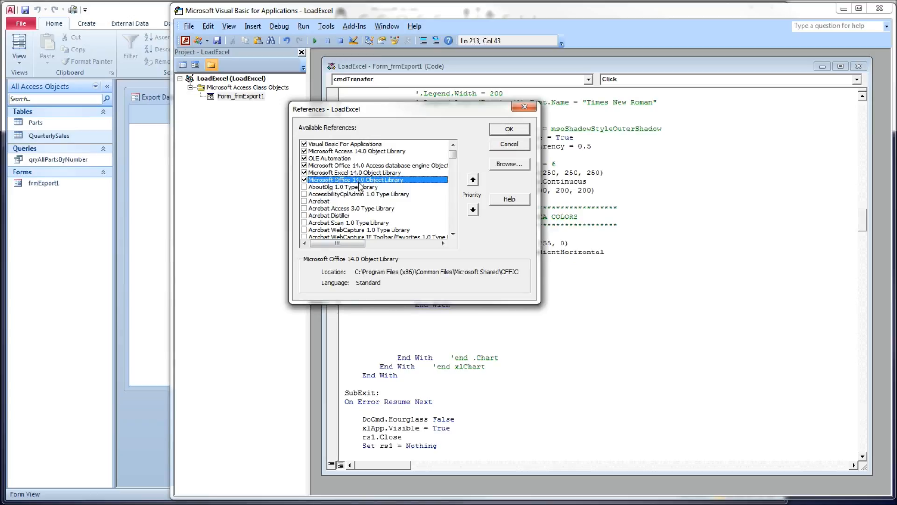
left_click(509, 129)
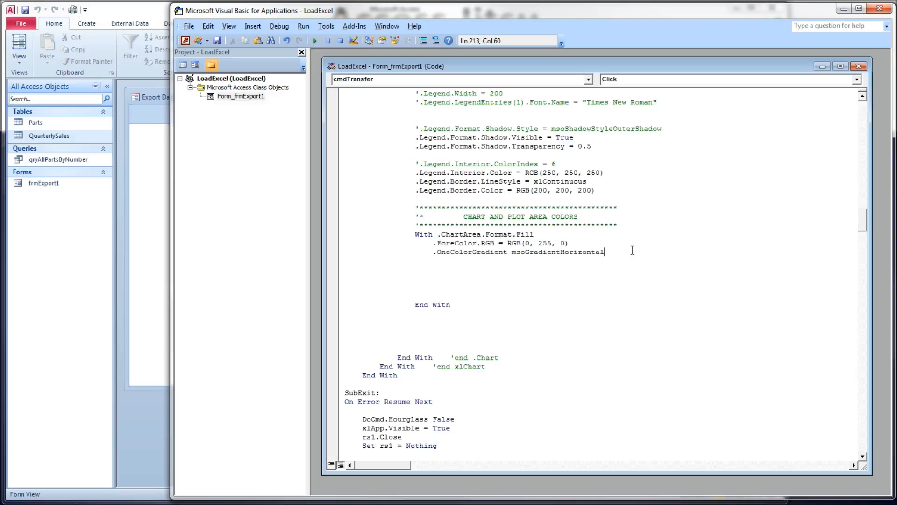
Step: Add variant 1 and a degree argument after msoGradientHorizontal
type(",")
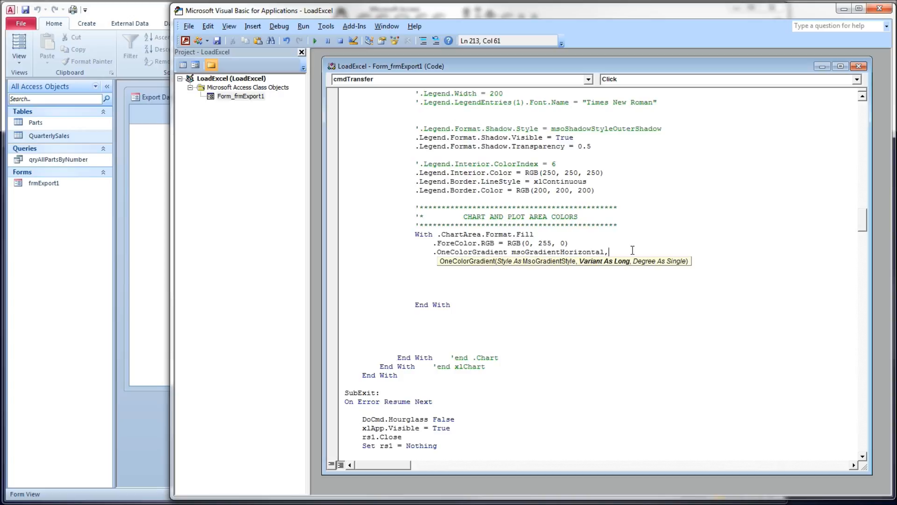
type("1")
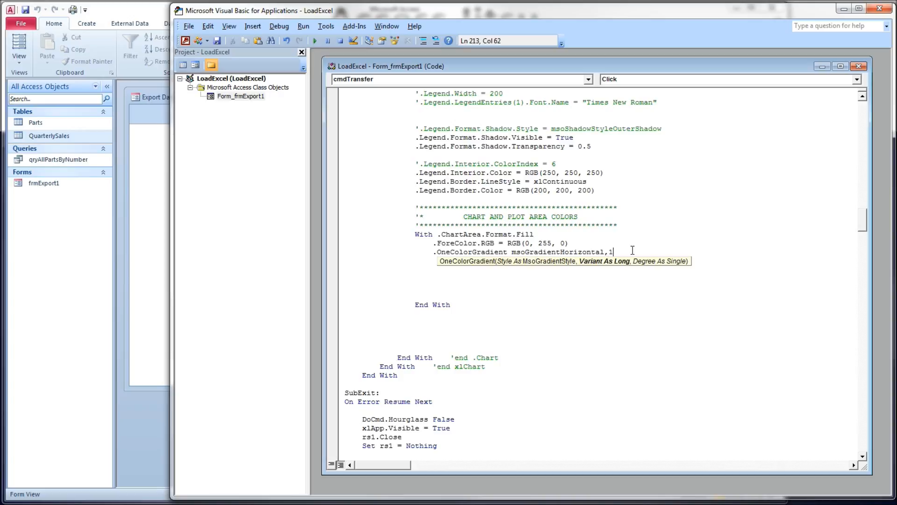
type(",")
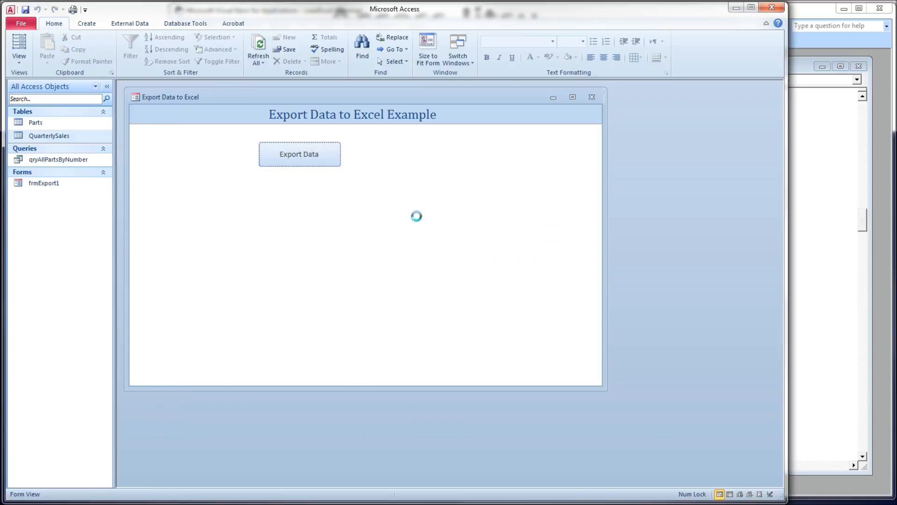
Step: Change the gradient degree to 0.2 then 0.8, exporting and closing the green Excel chart each time
left_click(299, 154)
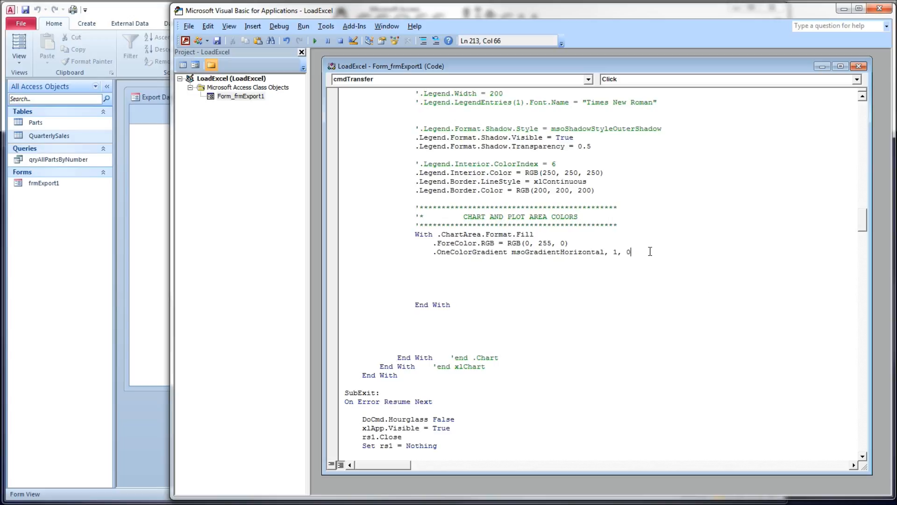
type(".2")
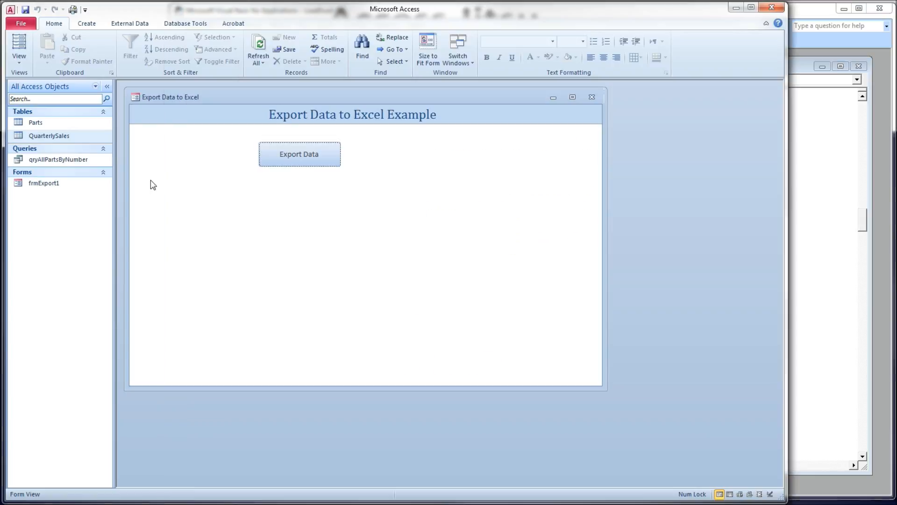
left_click(299, 154)
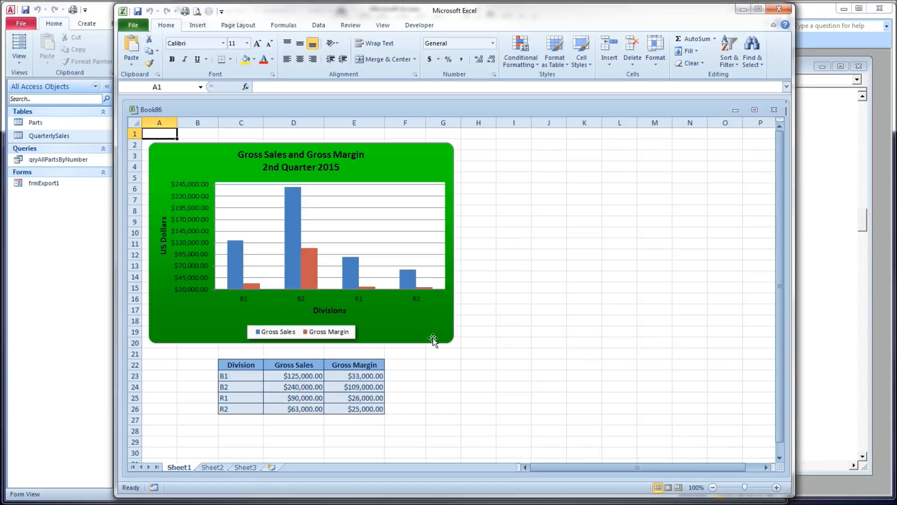
mouse_move(668, 116)
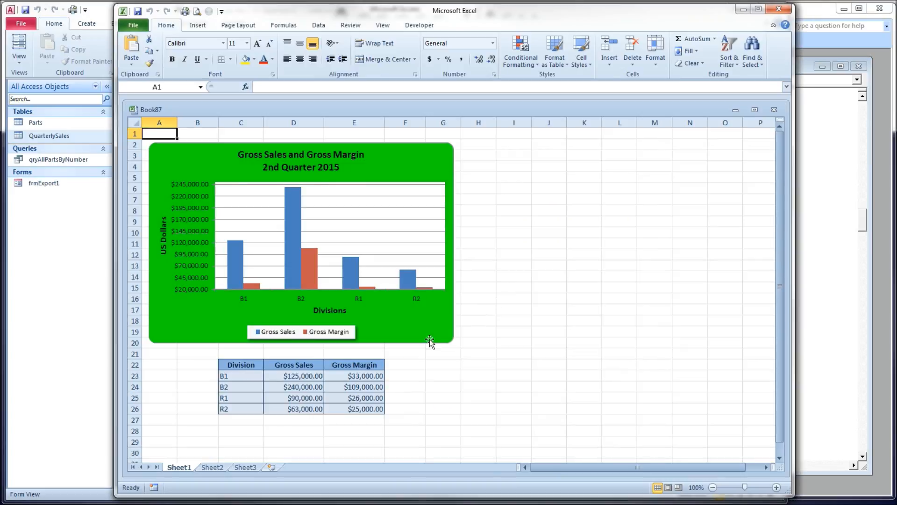
mouse_move(778, 8)
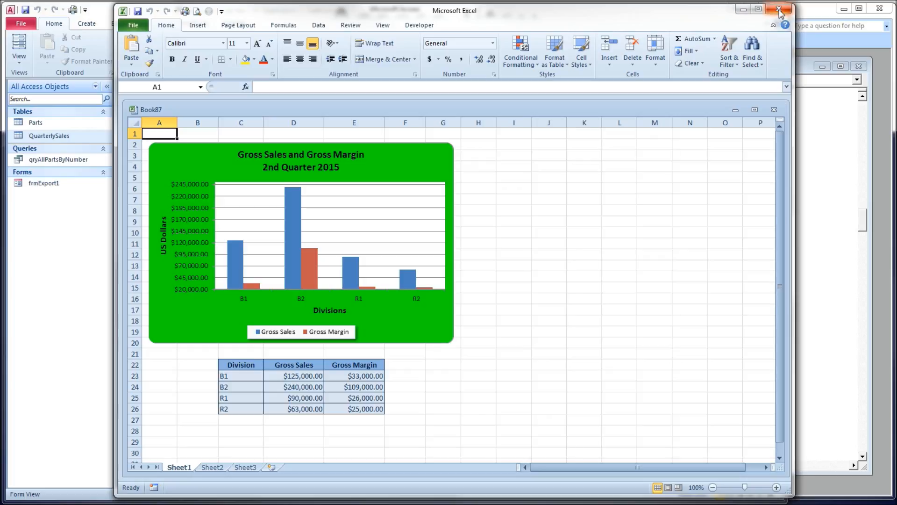
left_click(776, 7)
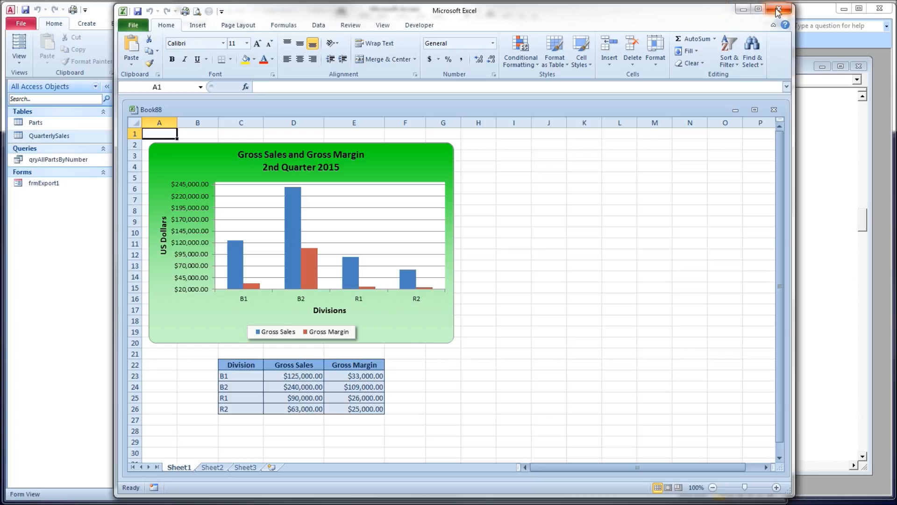
left_click(777, 8)
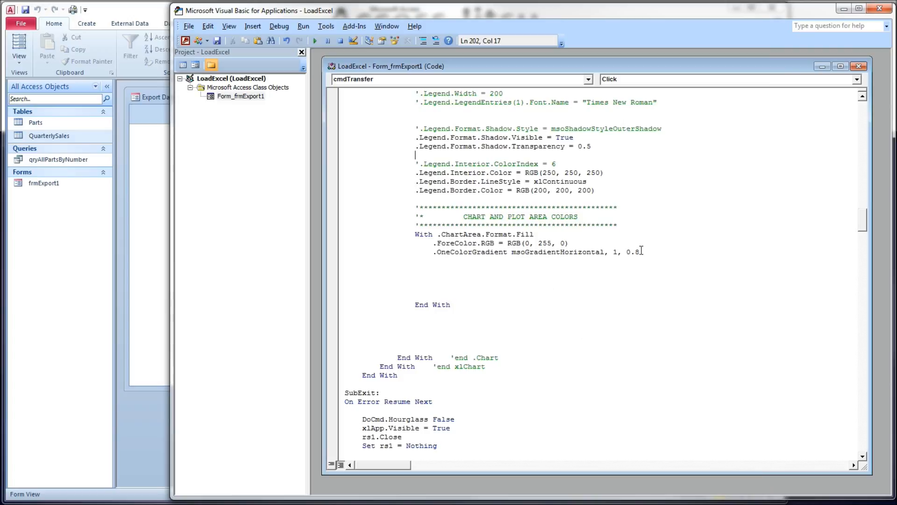
Step: Replace the one-colour line with .TwoColorGradient msoGradientFromCorner, 1
left_click_drag(433, 243, 639, 252)
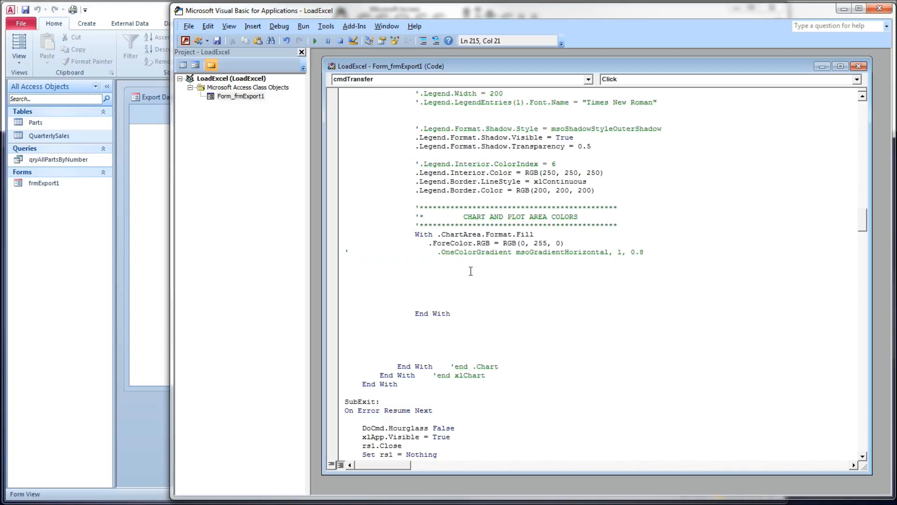
type(".two")
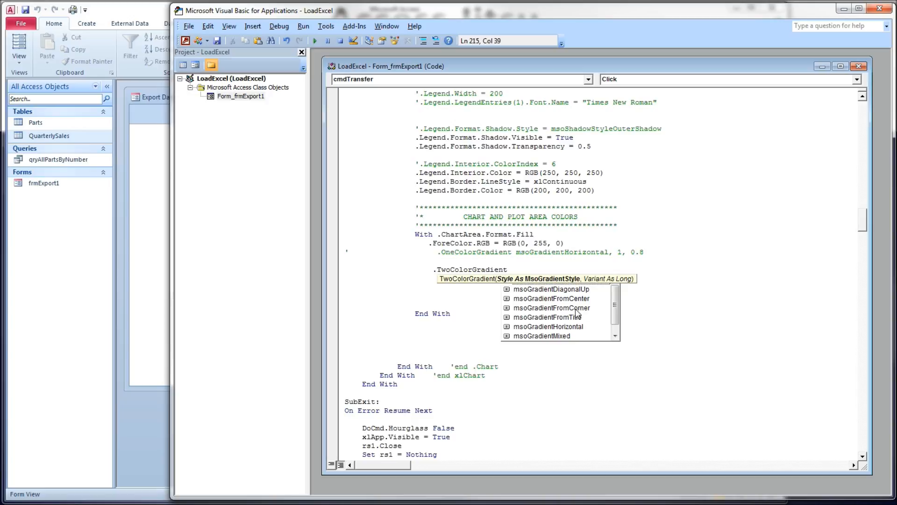
mouse_move(583, 314)
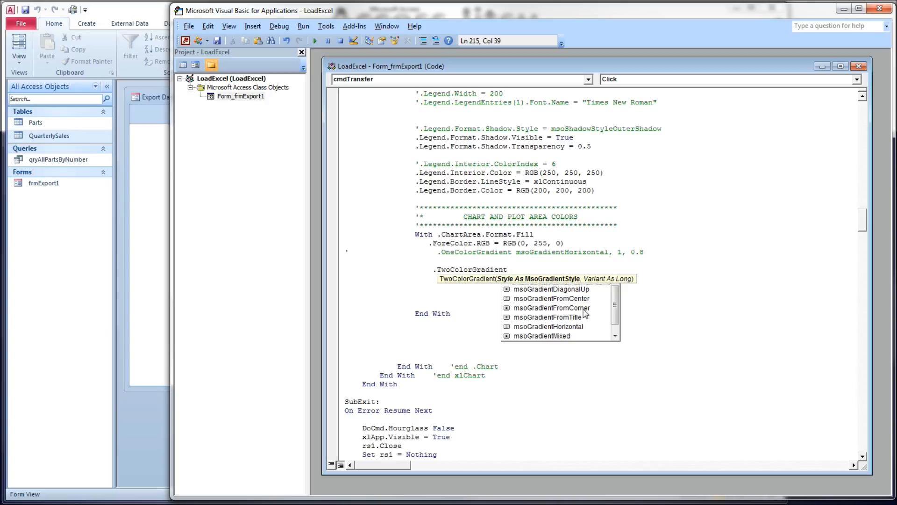
double_click(556, 307)
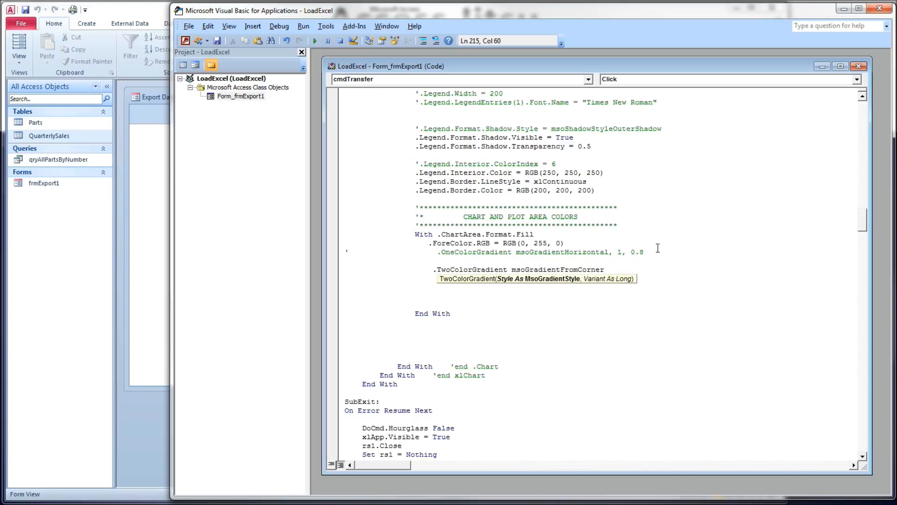
type(",")
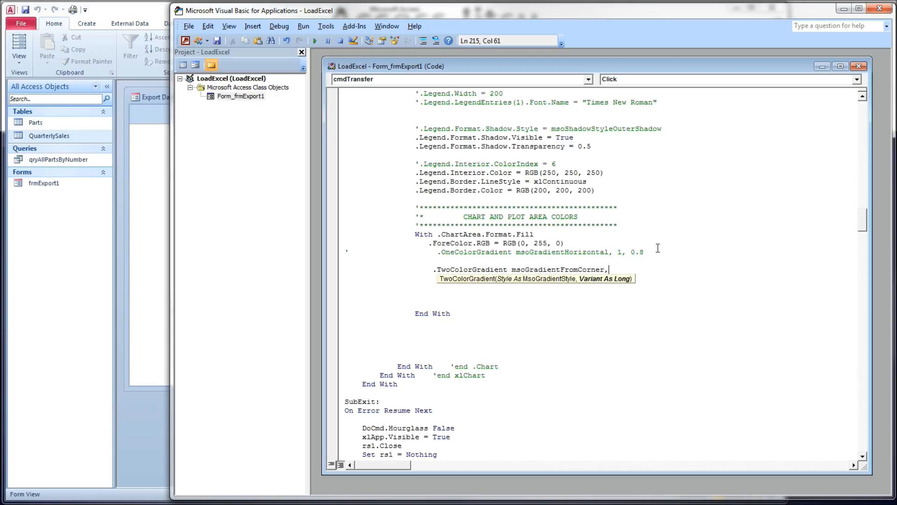
type("1")
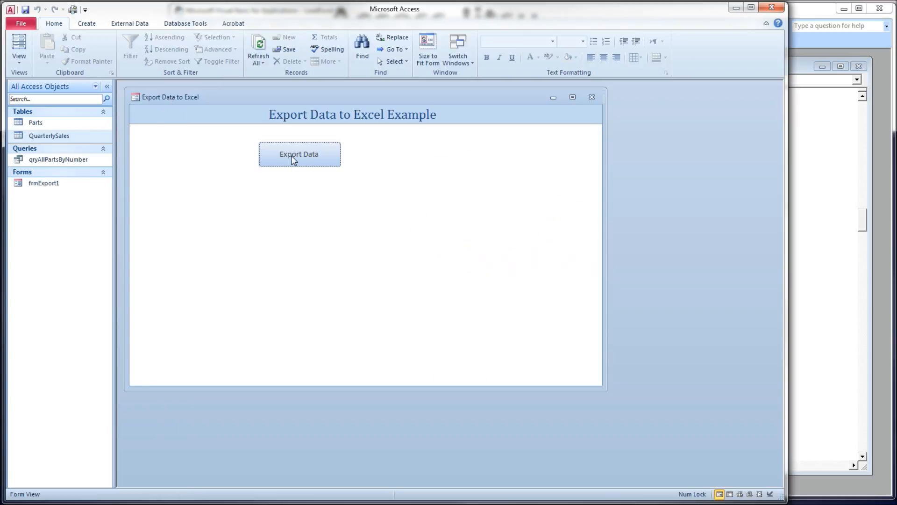
Step: Export the chart, inspect the green corner gradient behind the white plot area, and close Excel
left_click(299, 153)
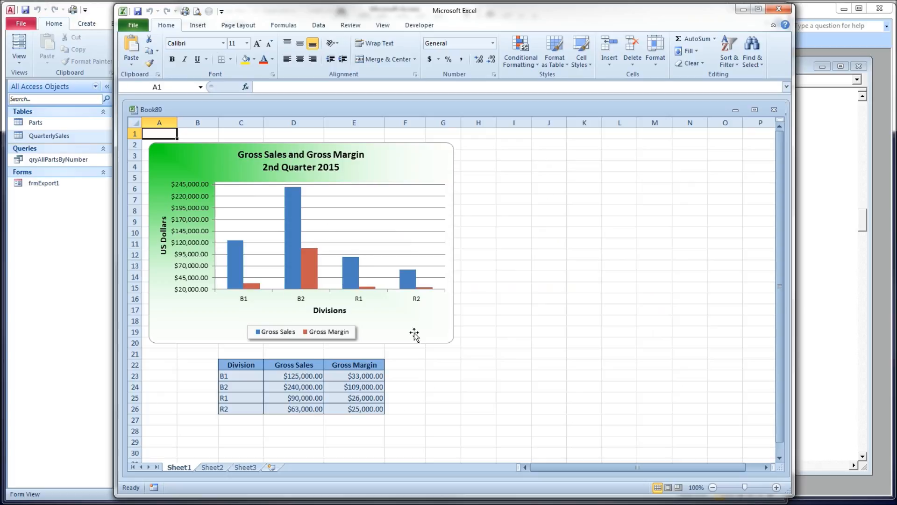
mouse_move(232, 197)
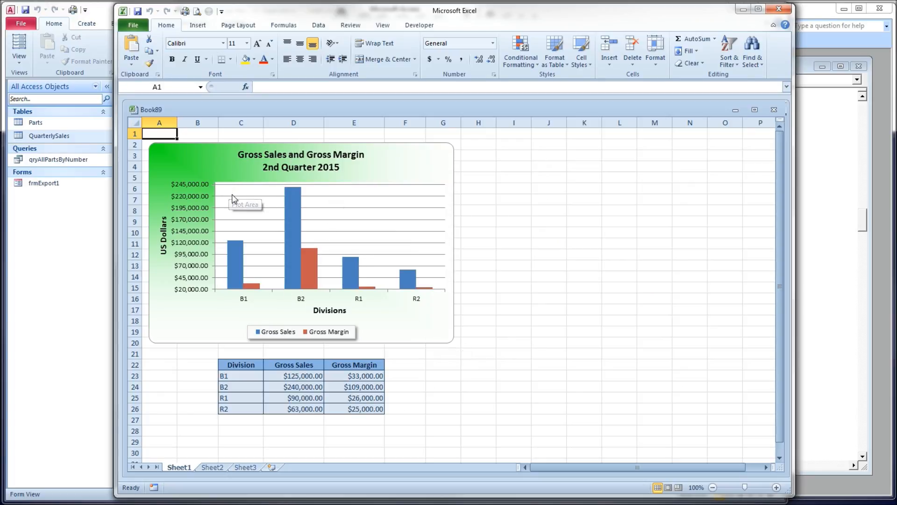
left_click(260, 211)
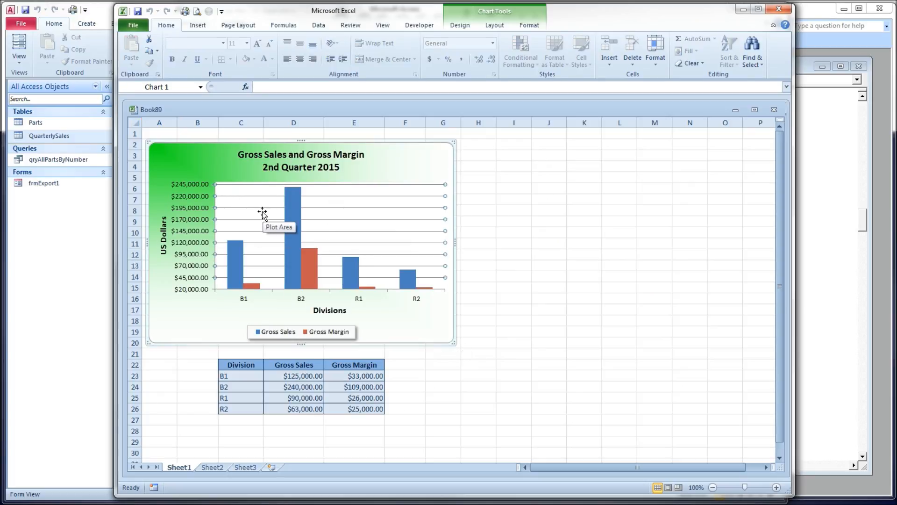
mouse_move(246, 193)
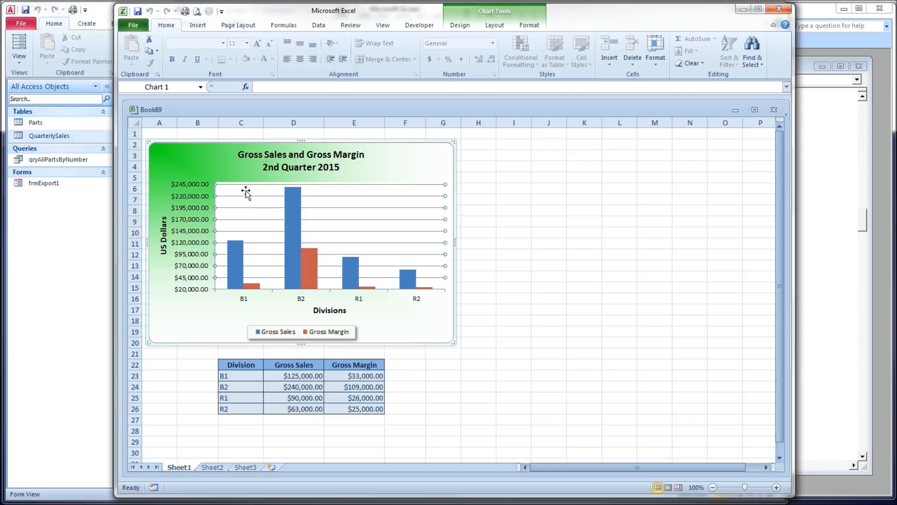
mouse_move(228, 215)
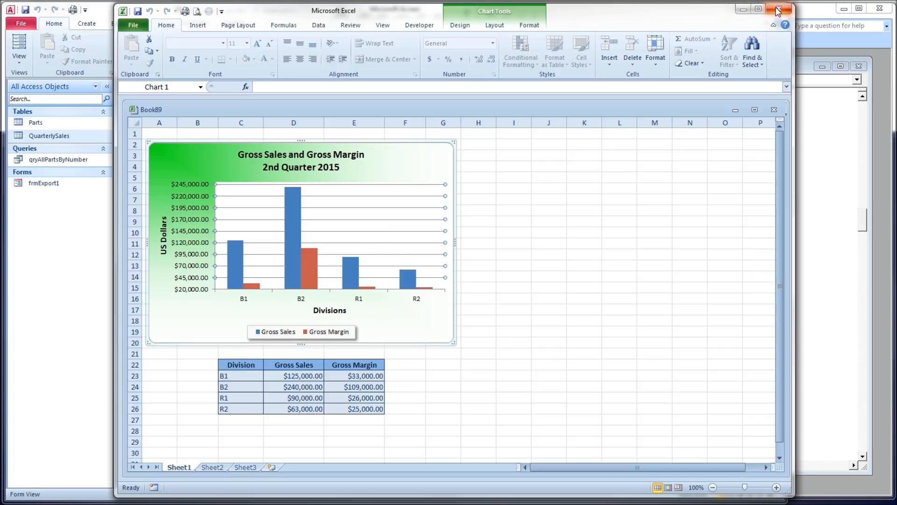
left_click(778, 8)
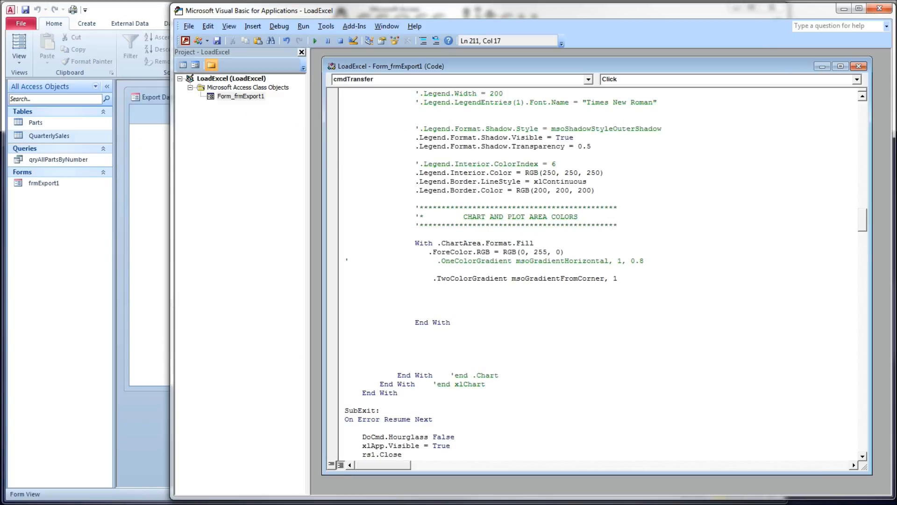
Step: Hide the plot area fill with .PlotArea.Format.Fill.Visible = False, re-export, and close the workbook
type(".plot")
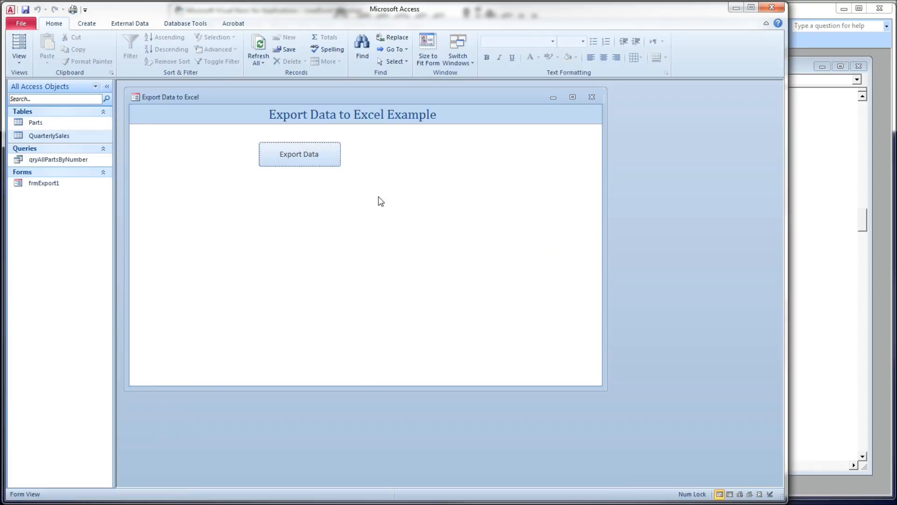
left_click(300, 153)
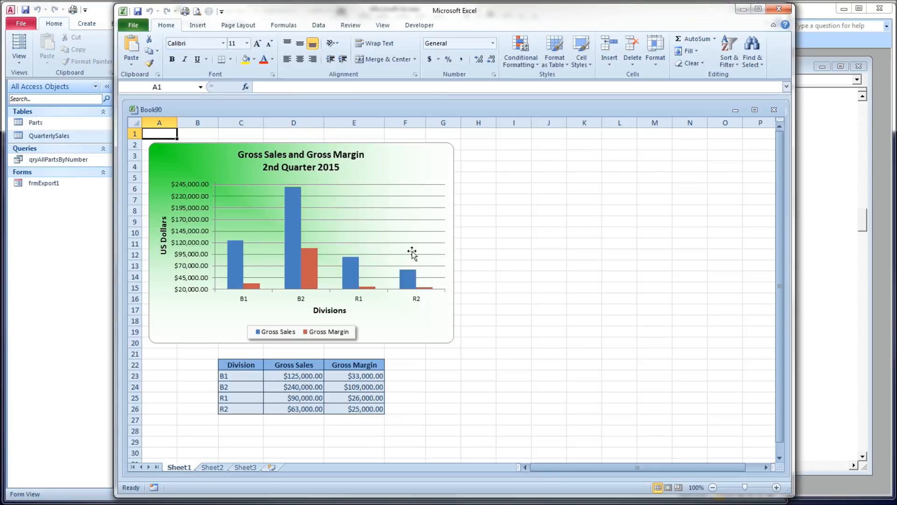
mouse_move(226, 204)
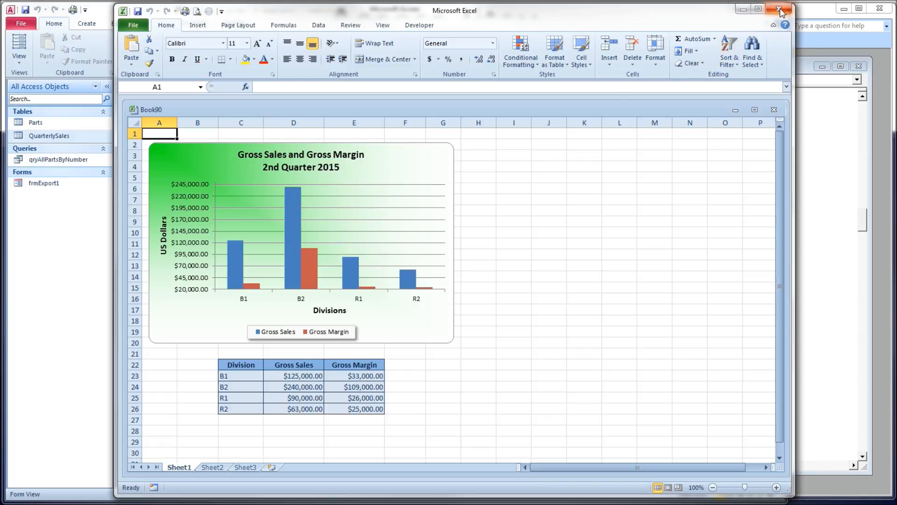
left_click(778, 8)
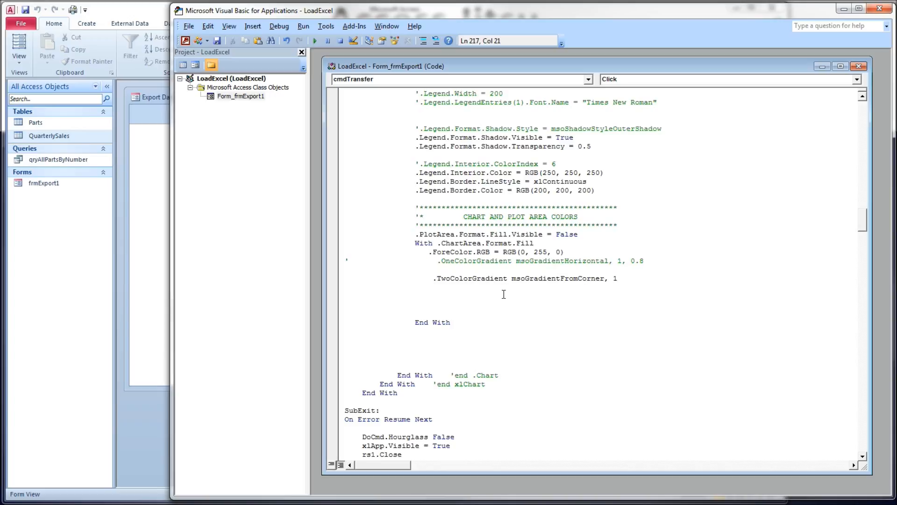
Step: Add .BackColor.RGB = RGB(255, 0, 0) so the chart area gradient fades to red
type(".ba")
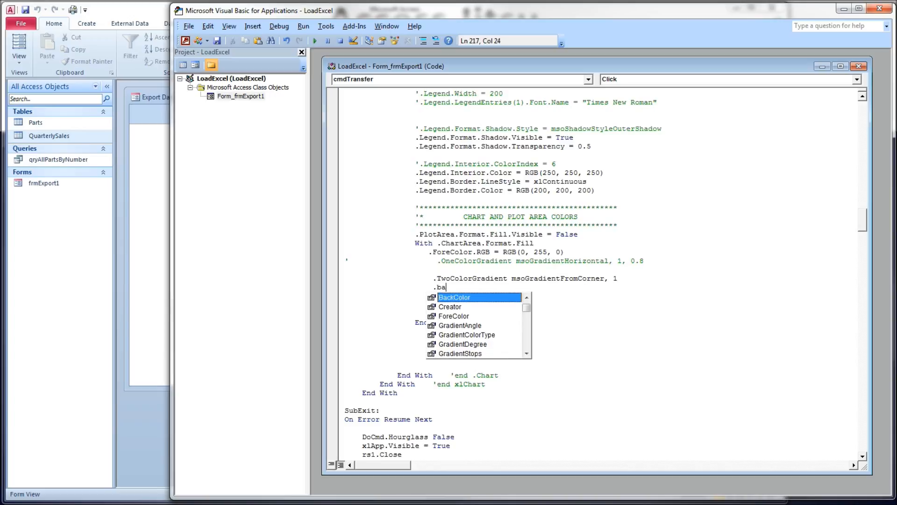
type("BackColor.")
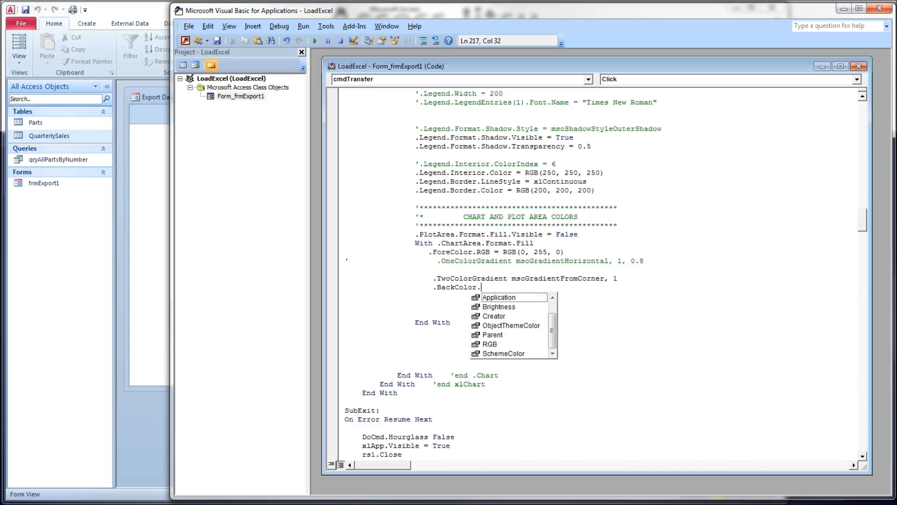
type("RGB.")
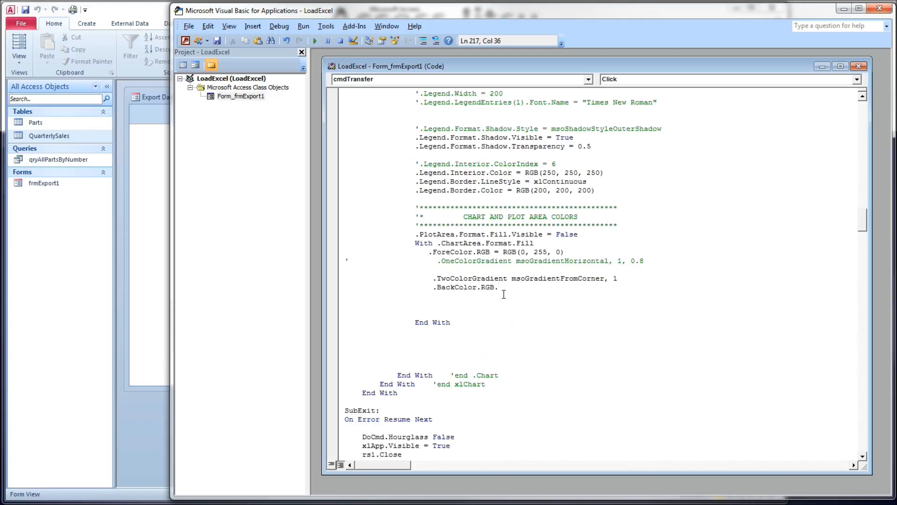
key("Backspace")
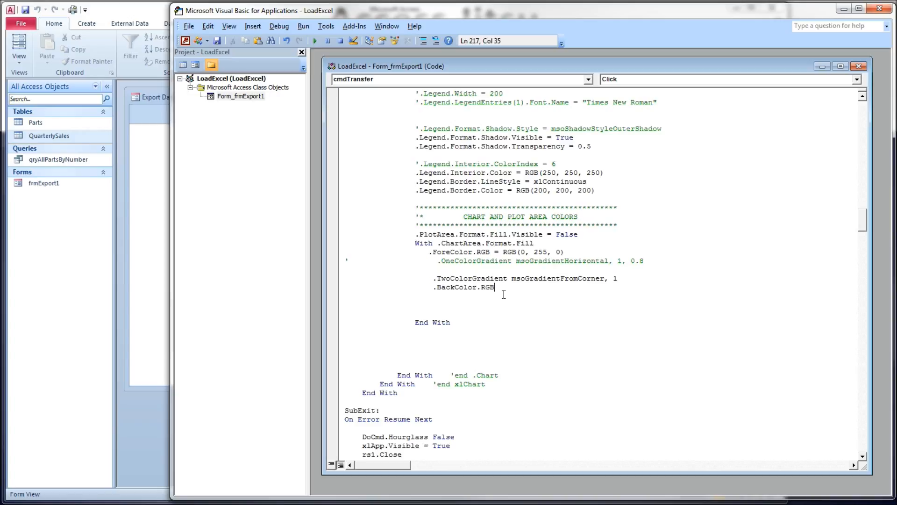
type("= rgb")
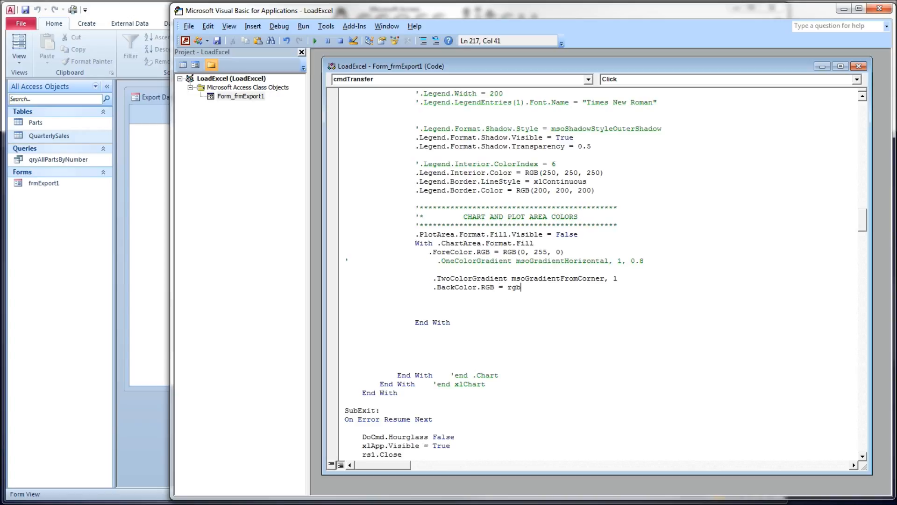
type("(")
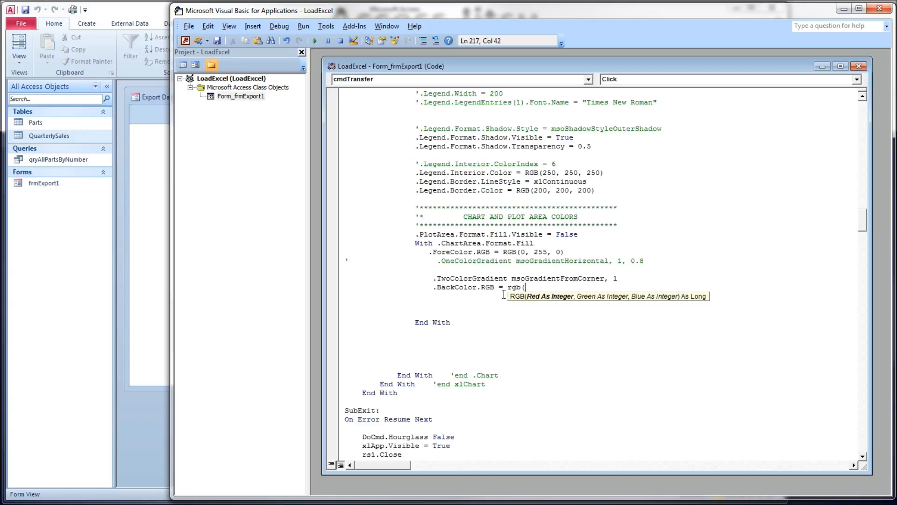
type("25")
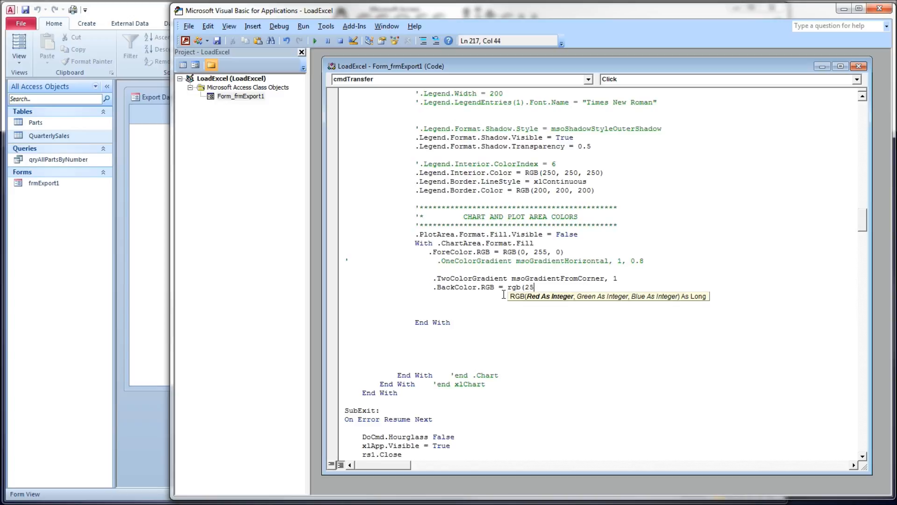
type("5,0,")
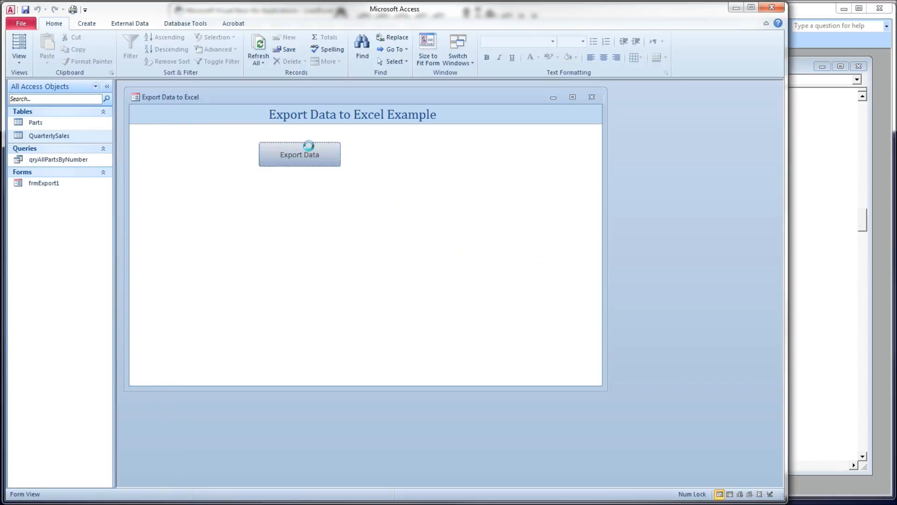
Step: Close the exported green-to-red gradient workbook without saving
left_click(299, 153)
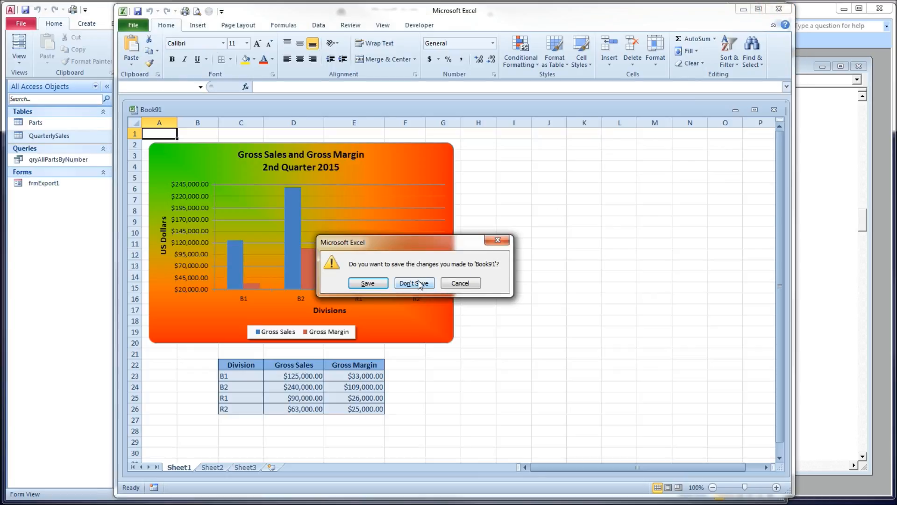
left_click(414, 282)
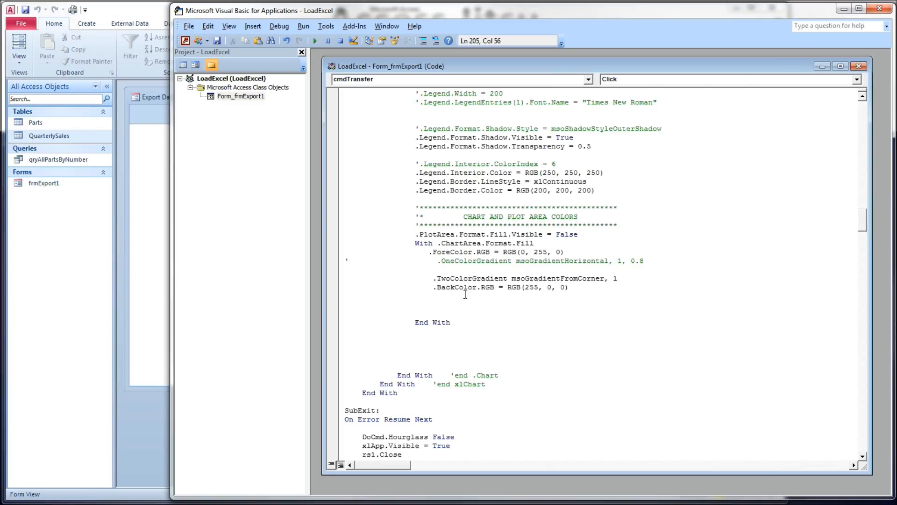
Step: Add .GradientStops(1).Position = 0 below the back colour line
left_click(416, 295)
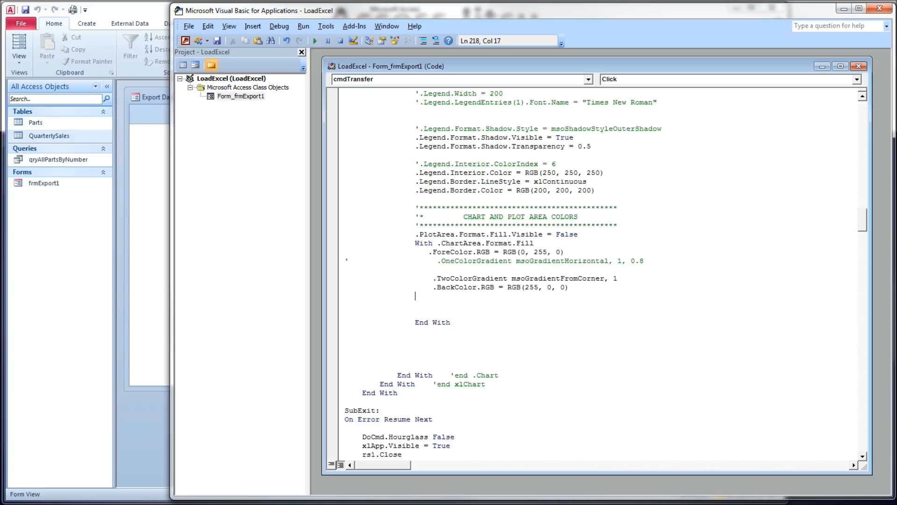
left_click(531, 303)
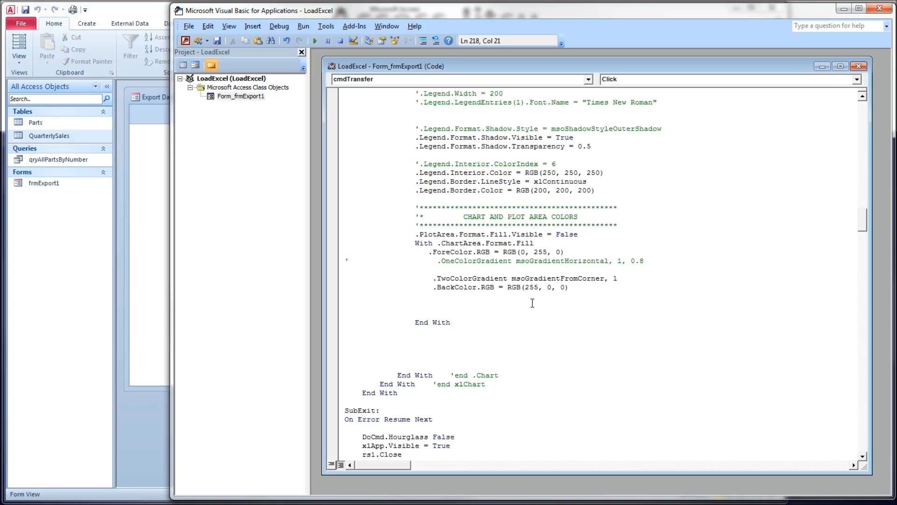
mouse_move(704, 322)
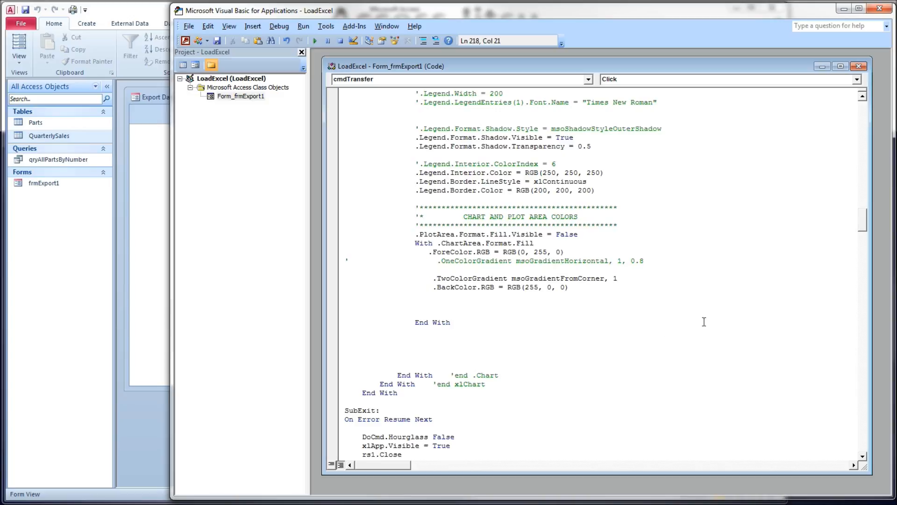
type(".")
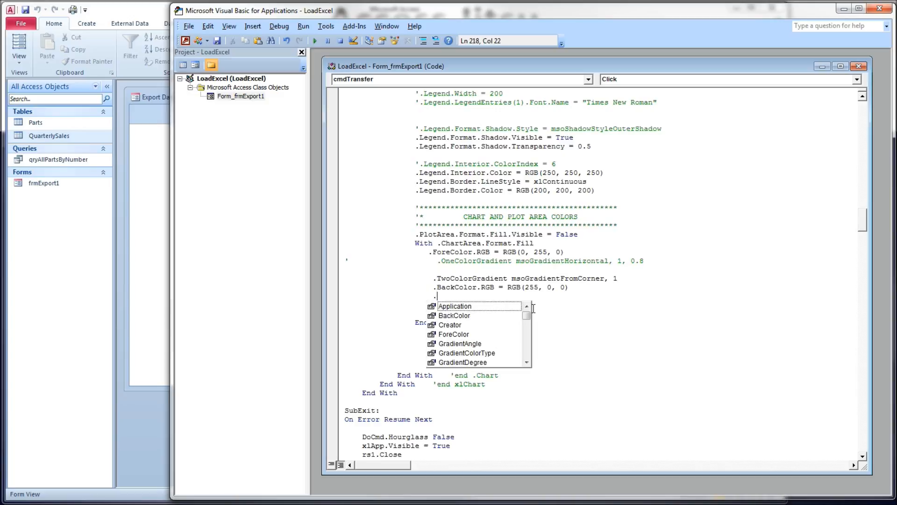
type("gradi")
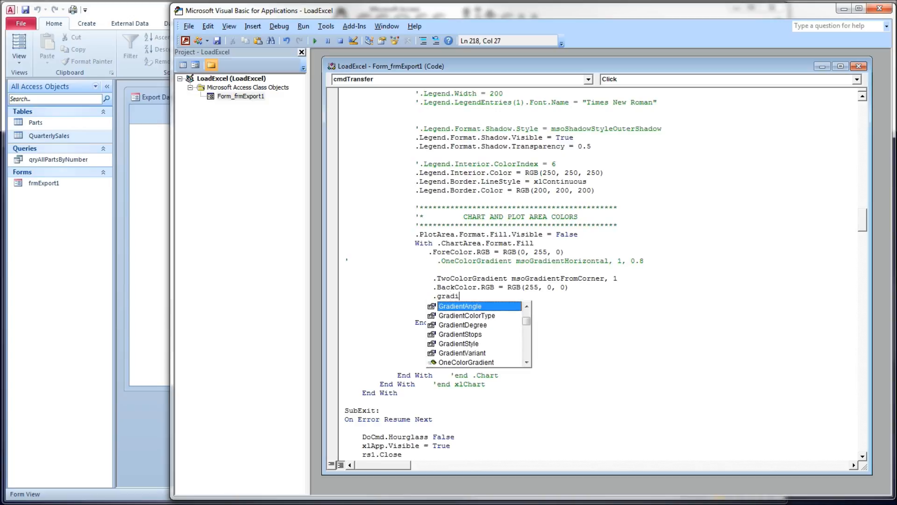
type("GradientStops(")
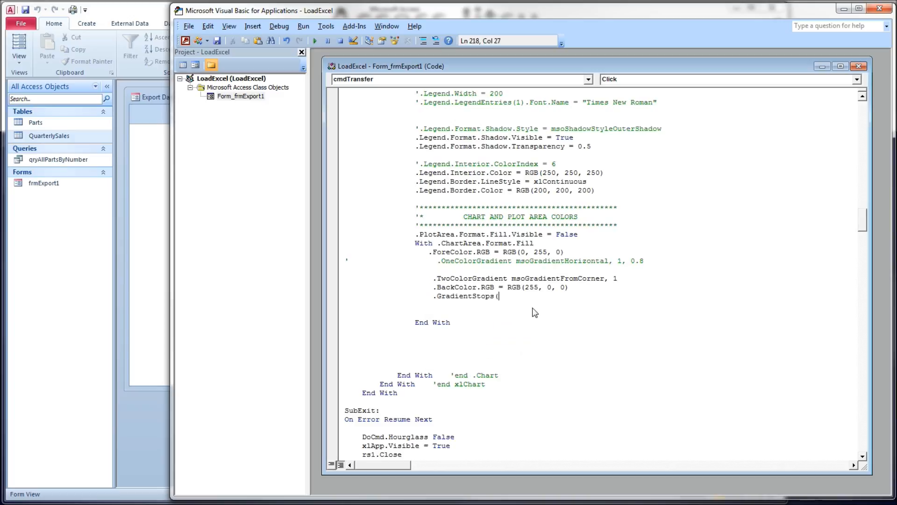
type("(1).Position")
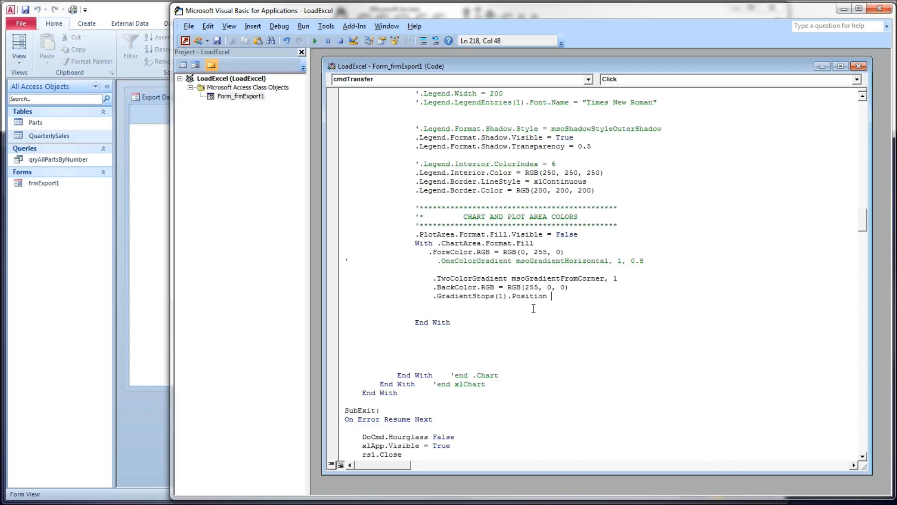
type("= 0")
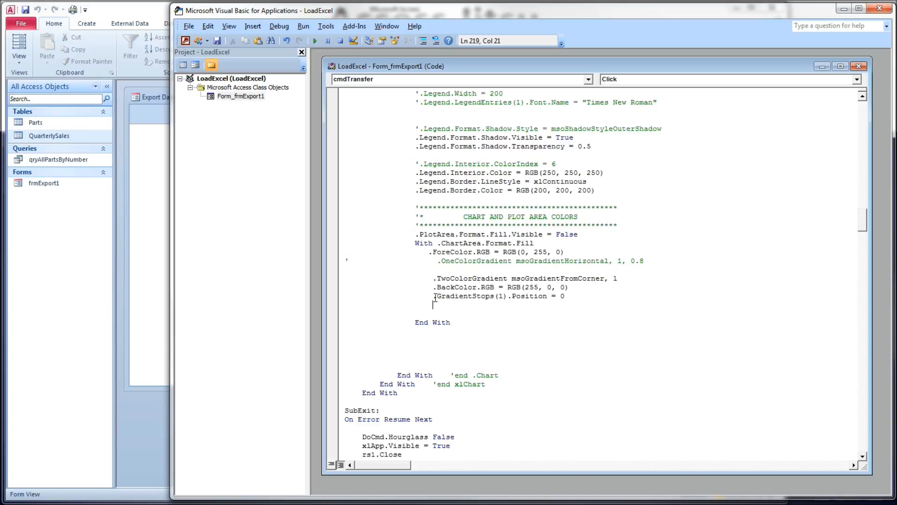
Step: Duplicate the line as .GradientStops(2).Position = 1 for the second stop
left_click_drag(433, 296, 564, 296)
type(".GradientStops(2).Position = 0")
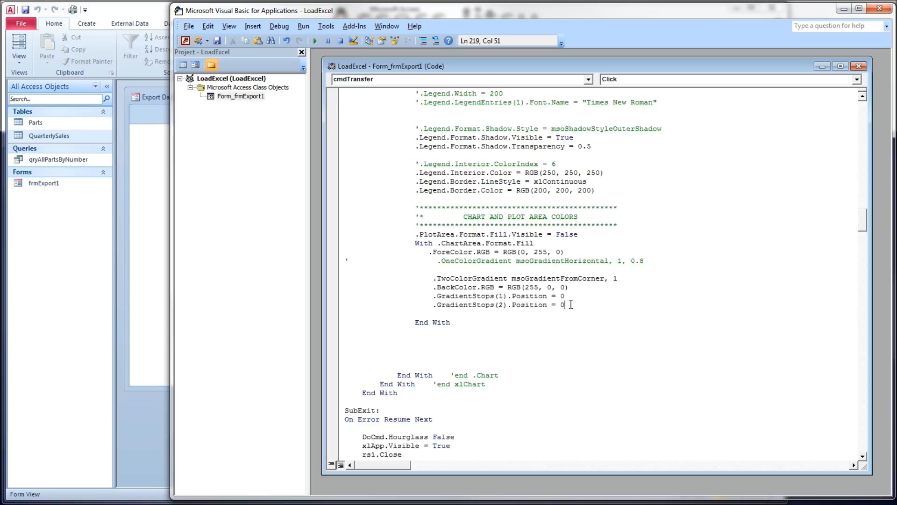
type("1")
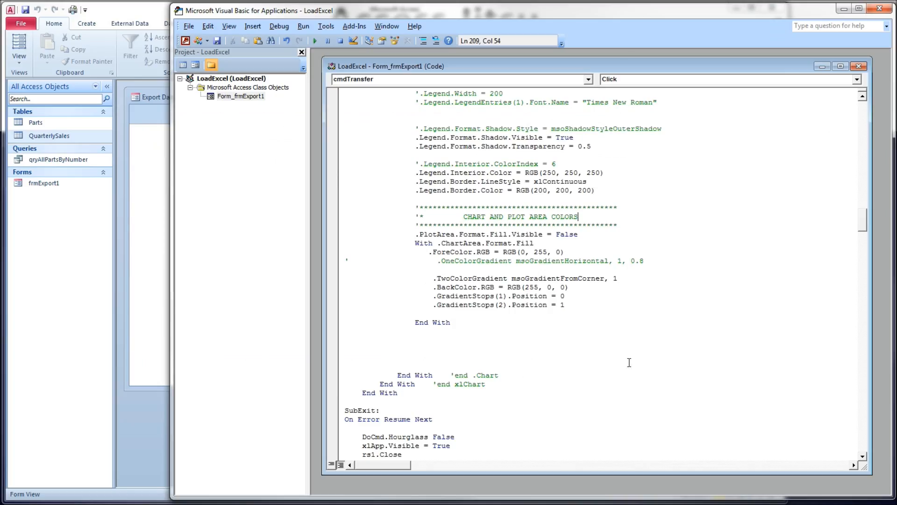
left_click(562, 296)
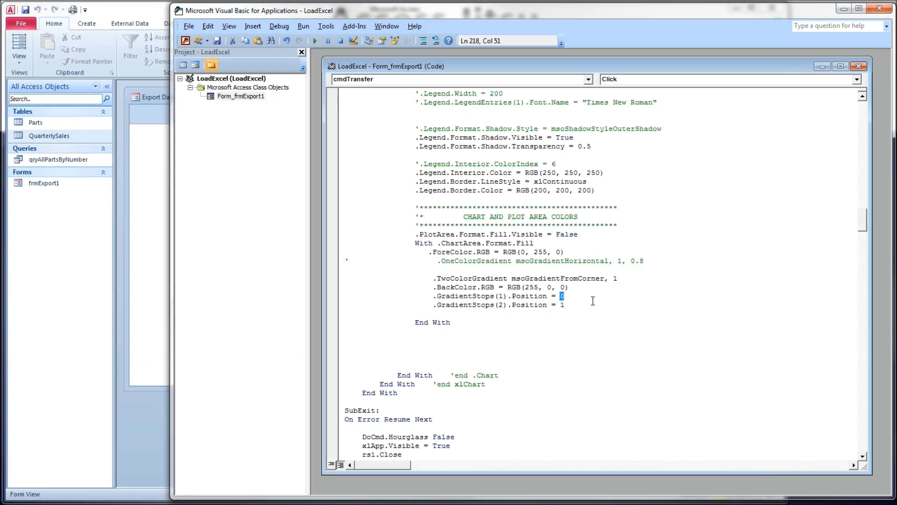
type(".3")
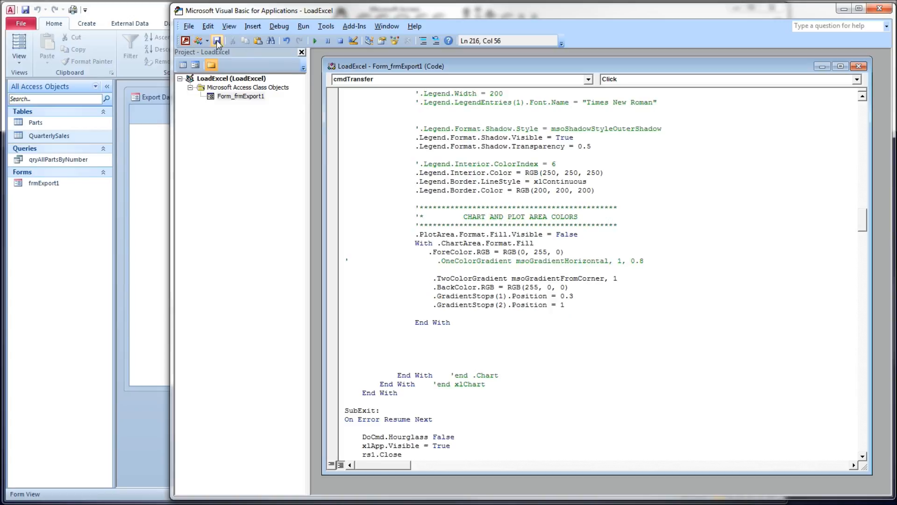
left_click(217, 41)
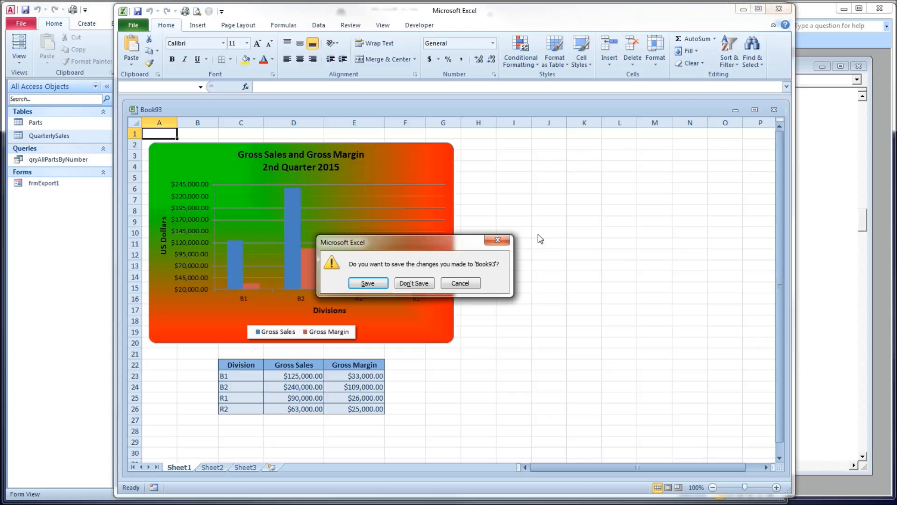
left_click(415, 283)
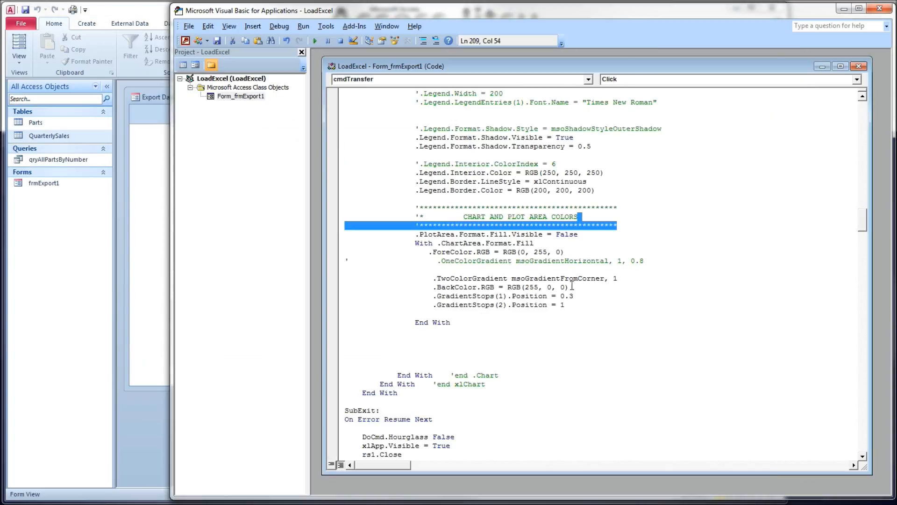
left_click(569, 295)
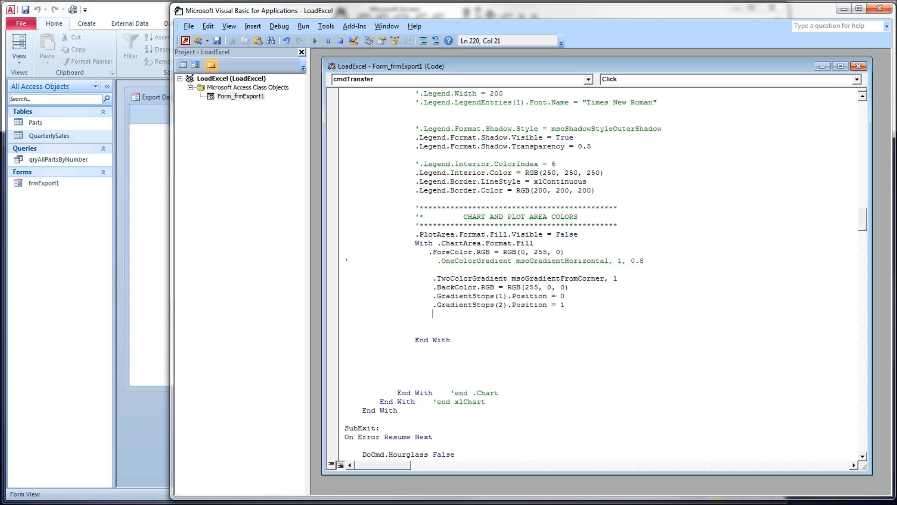
Step: Add .GradientStops.Insert RGB(0, 0, 255) with a position to insert a blue stop
type(".gra")
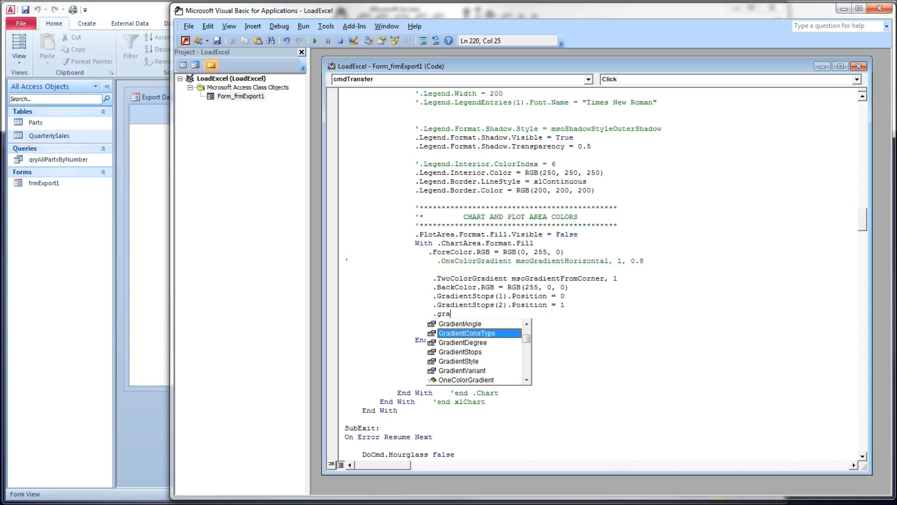
type("GradientStops.in")
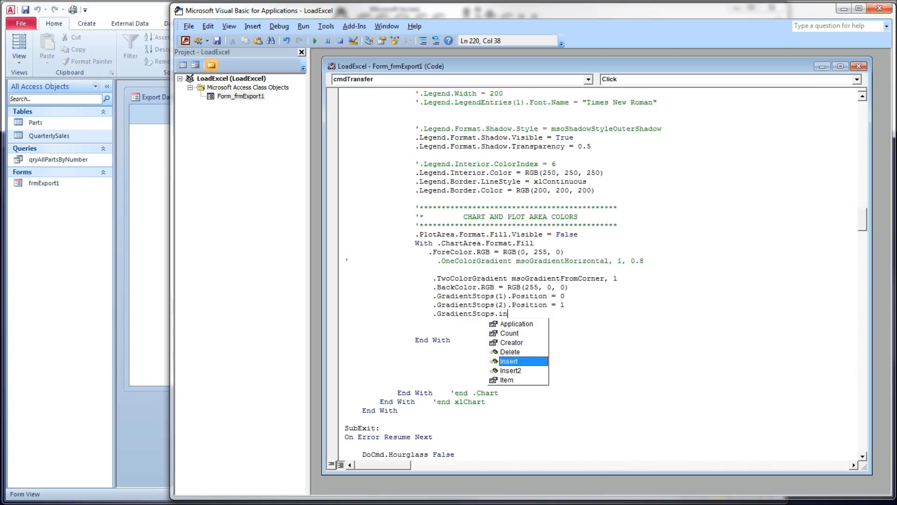
key("Tab")
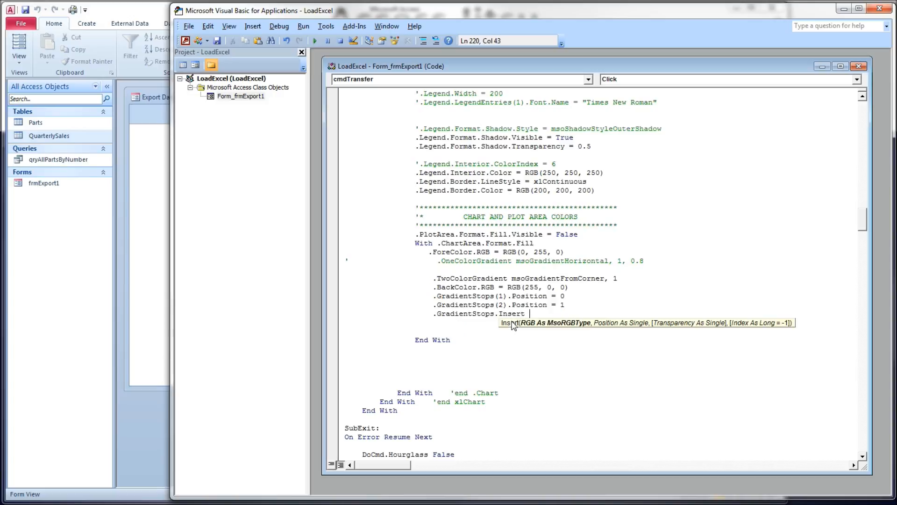
type("rgb(")
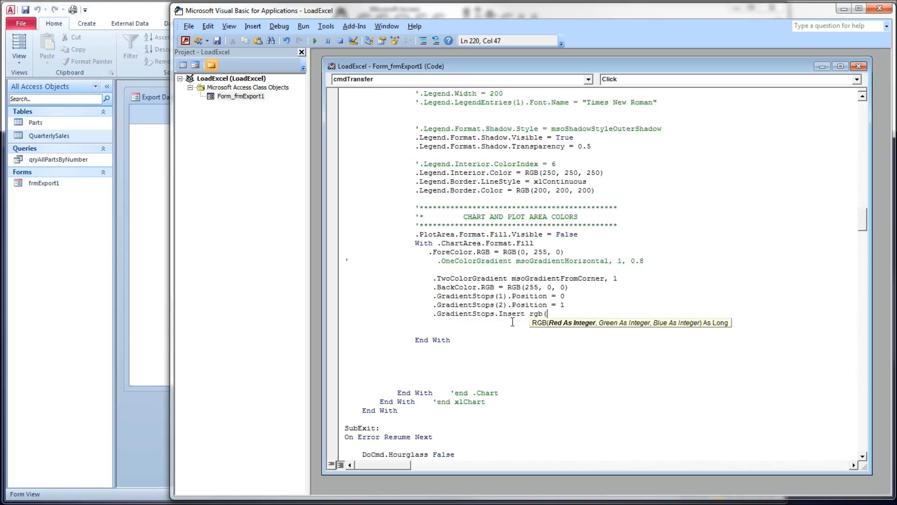
type("0,")
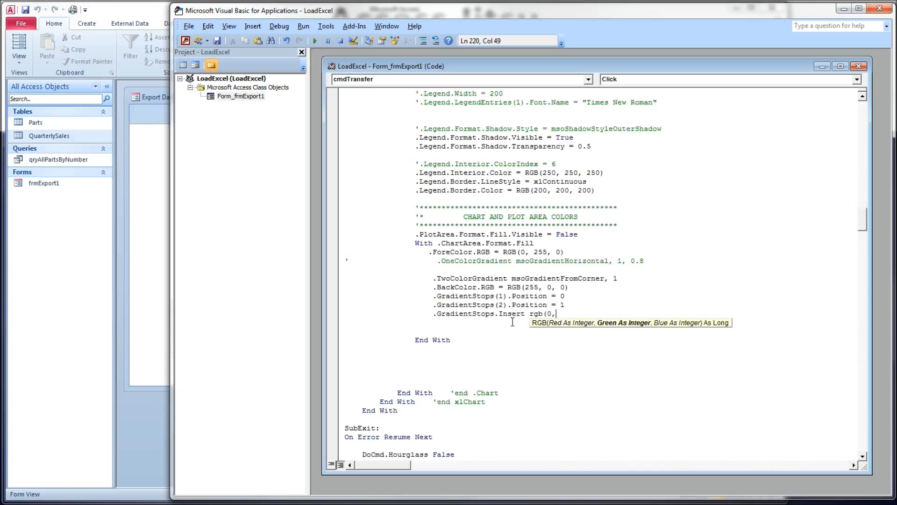
type("0,")
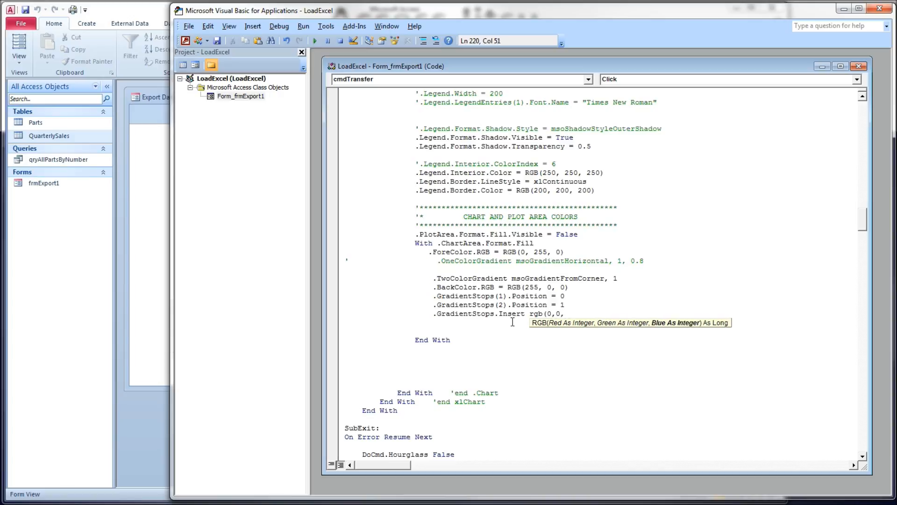
type("255")
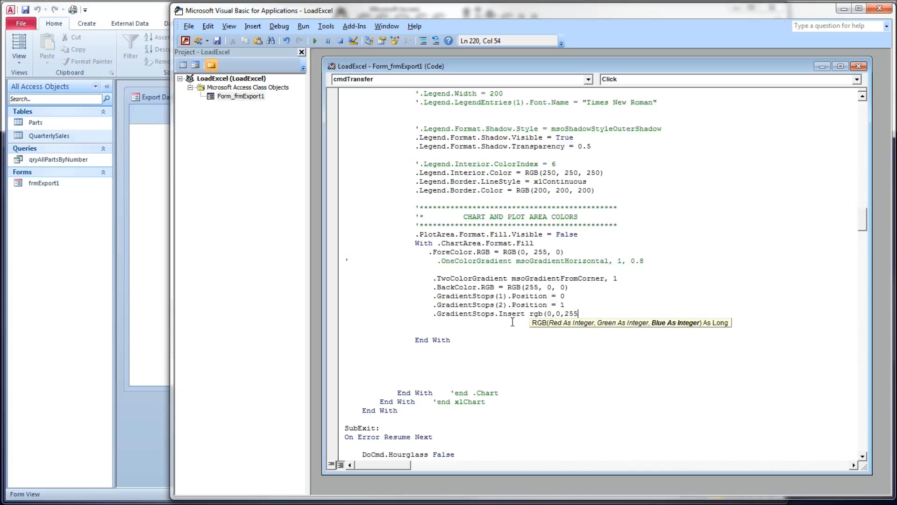
type("),")
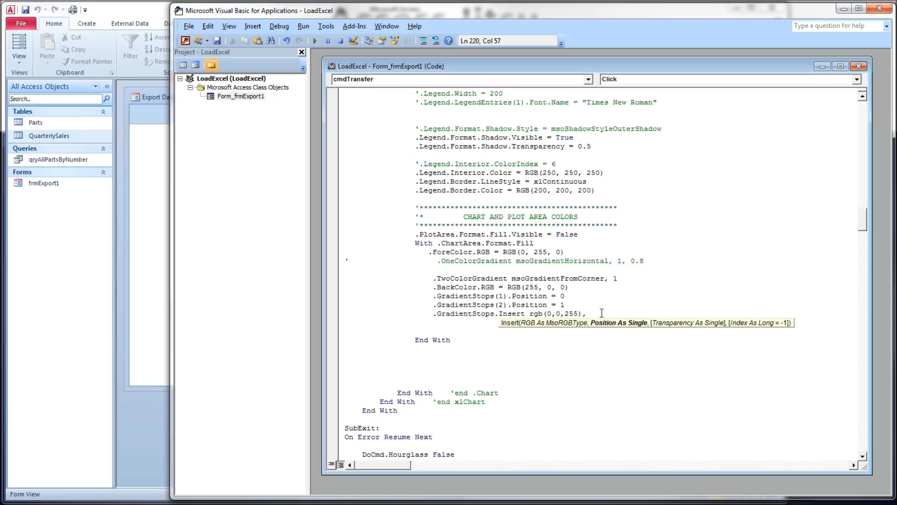
type(".")
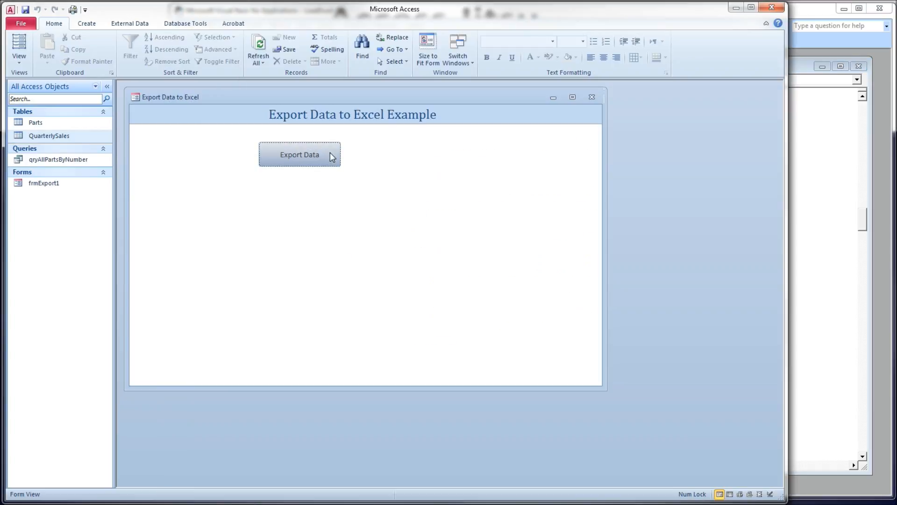
Step: Export to see the green, blue and red gradient, then close Excel without saving
left_click(299, 156)
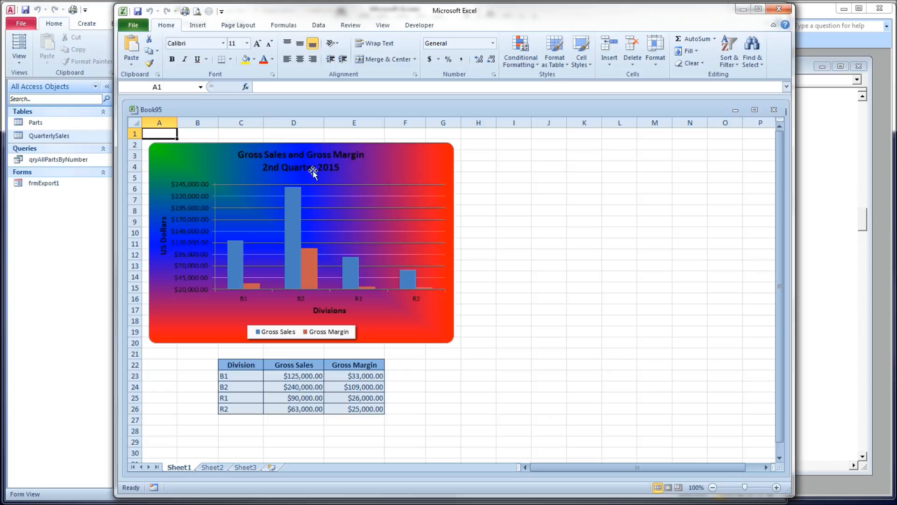
left_click(778, 7)
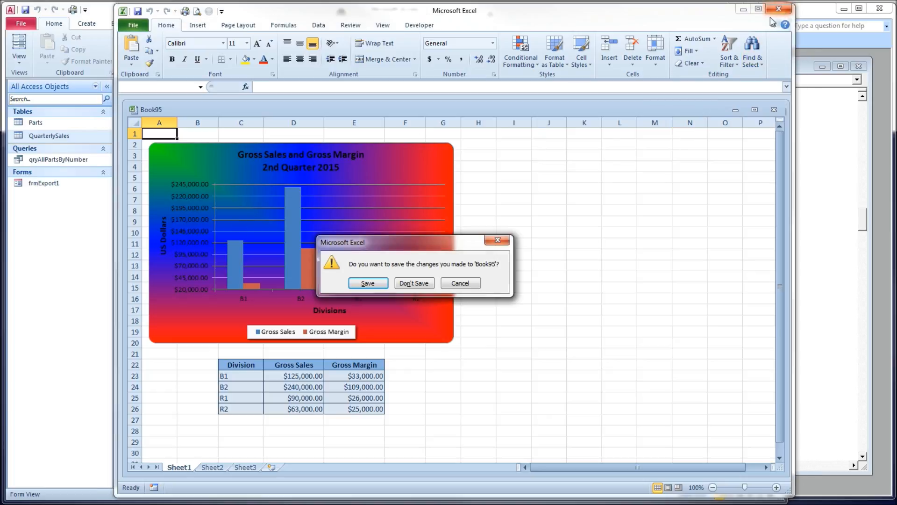
left_click(414, 283)
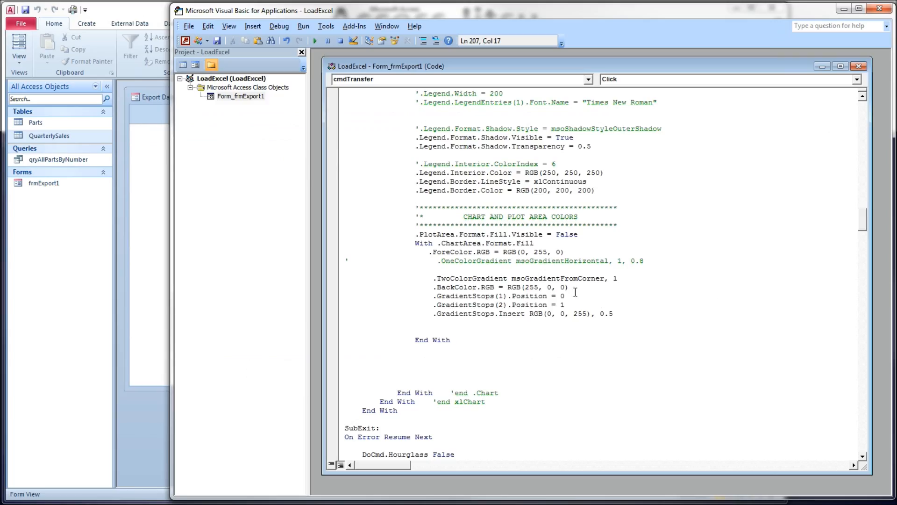
Step: Change the first gradient stop's position to 0.2 and adjust the inserted stop's position
double_click(561, 295)
type(".2")
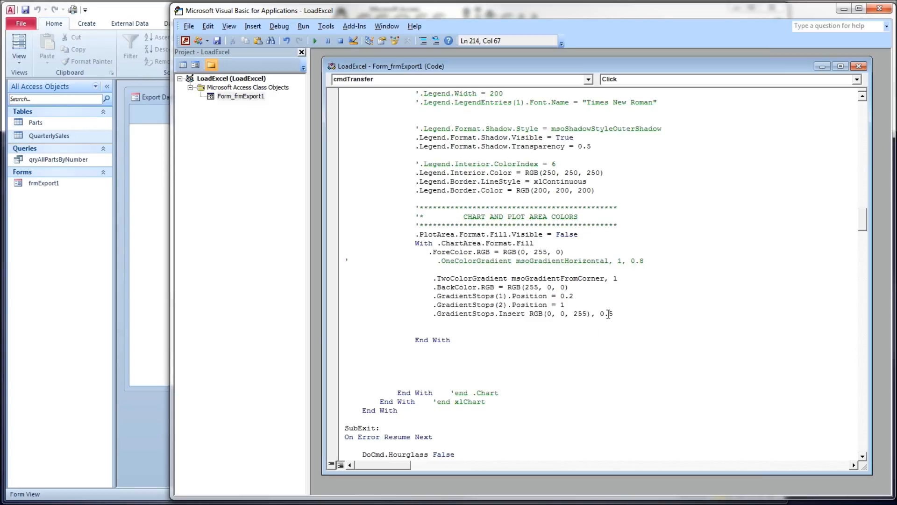
type(".")
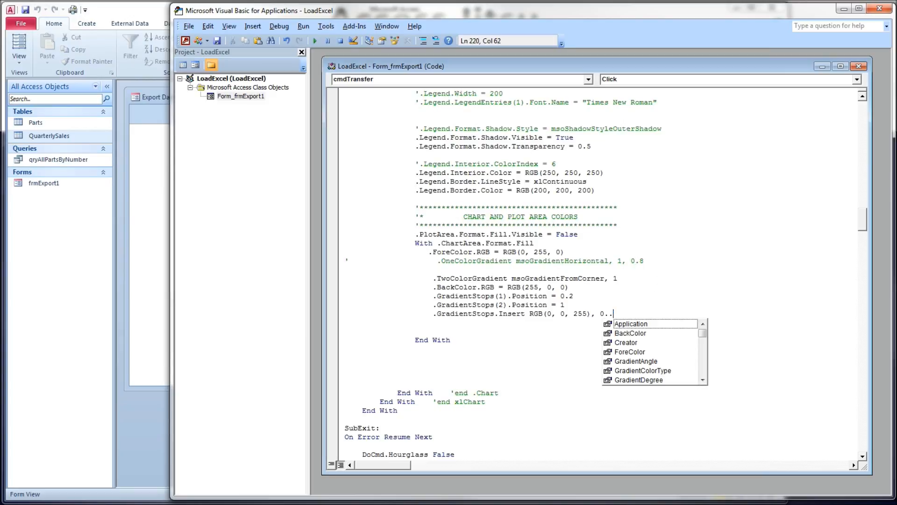
type("6")
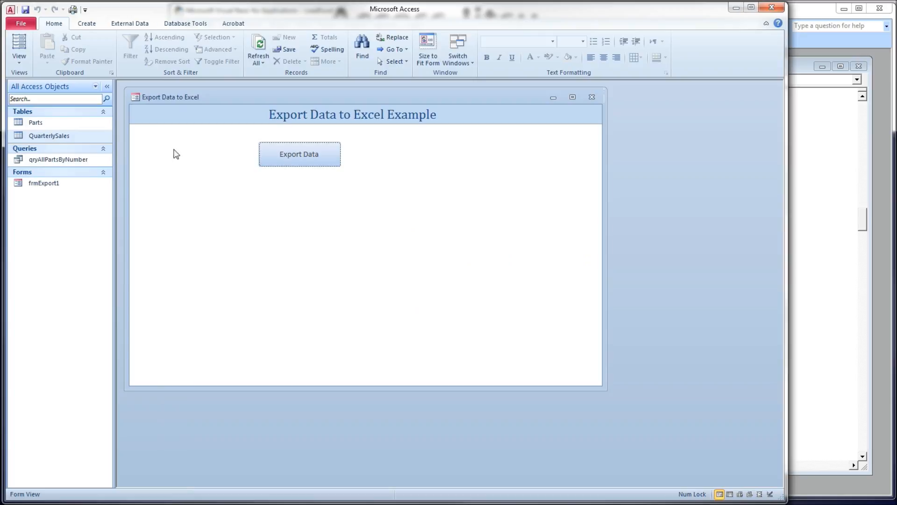
Step: Run a fresh export showing the three-colour corner gradient behind the transparent plot area
left_click(299, 154)
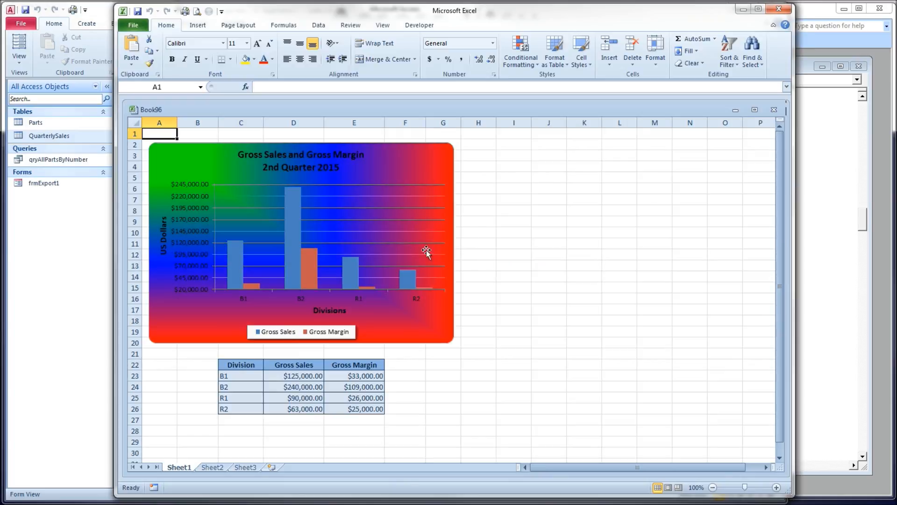
mouse_move(777, 8)
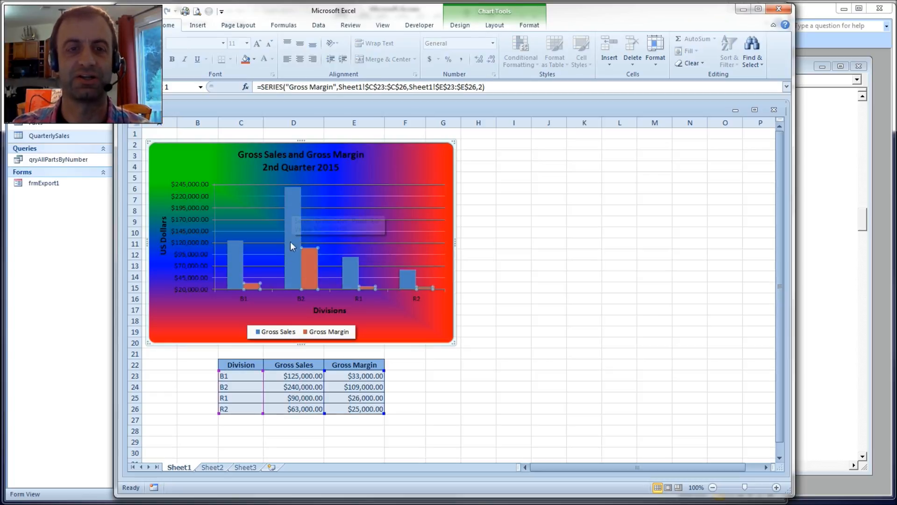
mouse_move(310, 267)
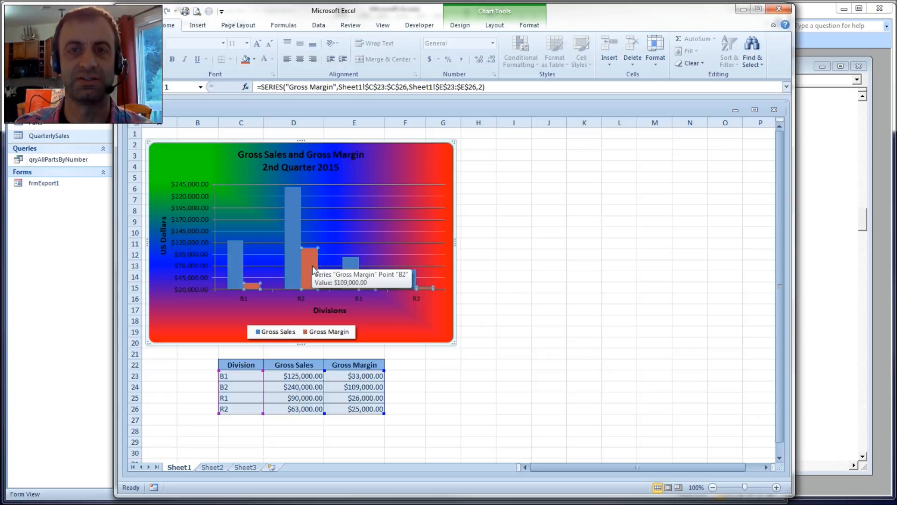
mouse_move(320, 265)
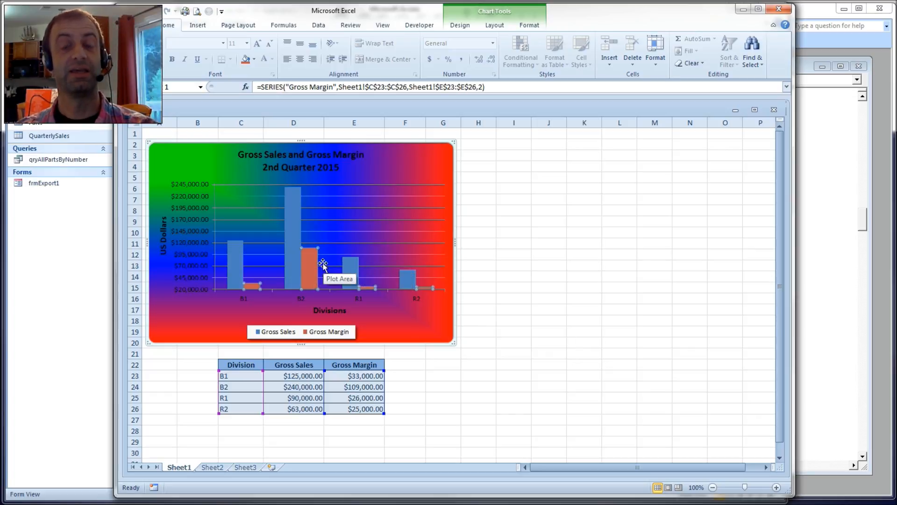